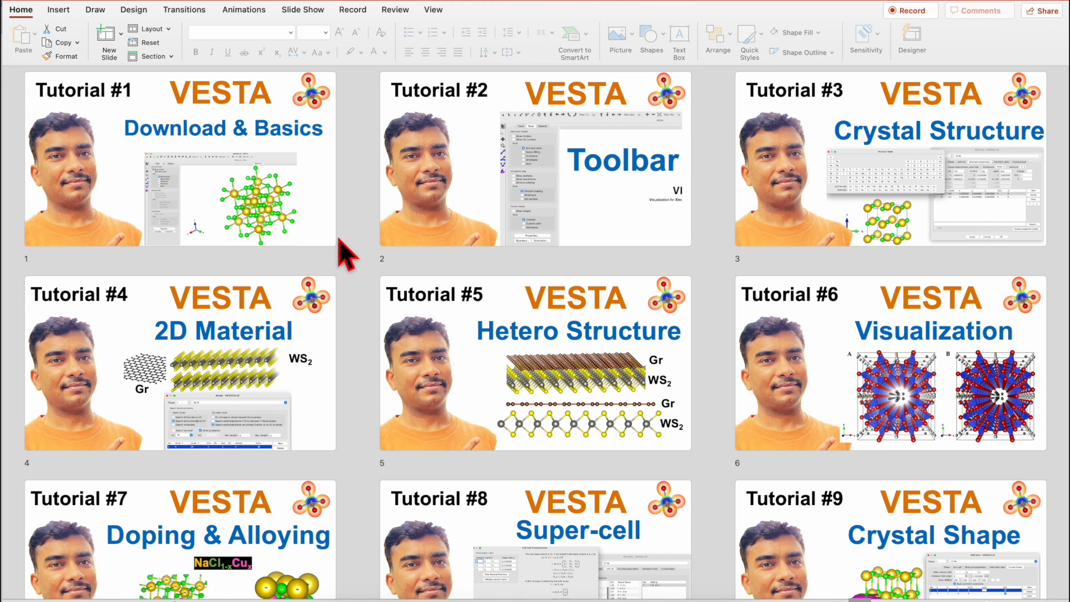
mouse_move(286, 158)
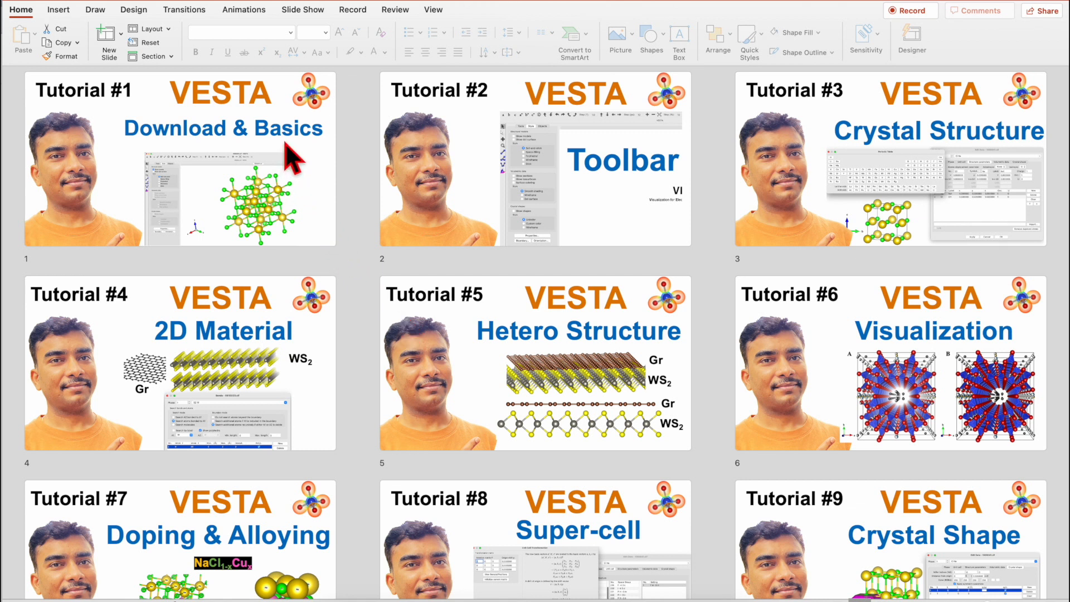
mouse_move(277, 170)
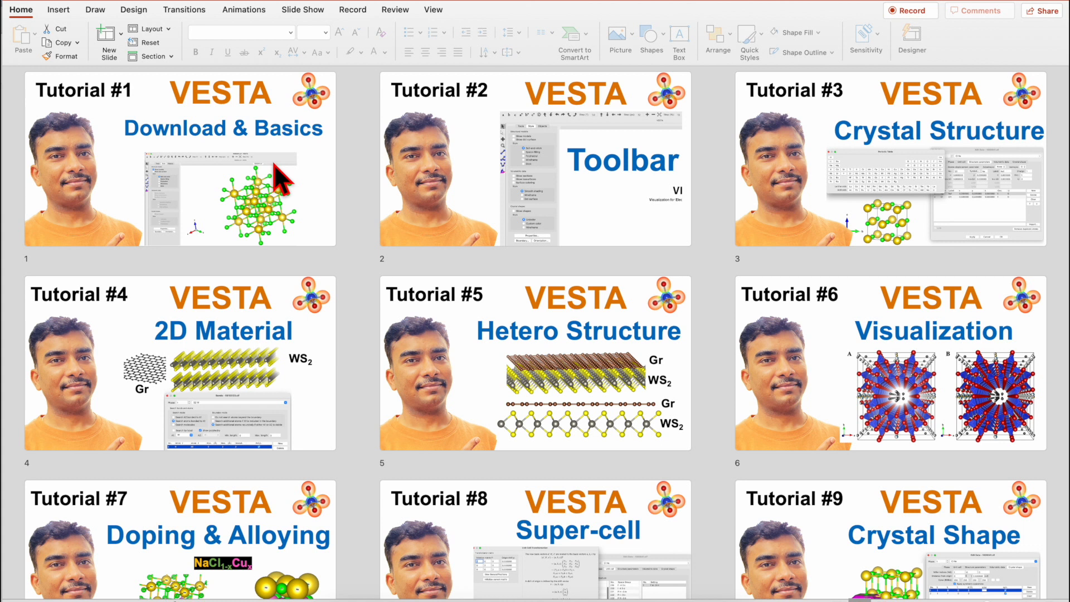
mouse_move(583, 202)
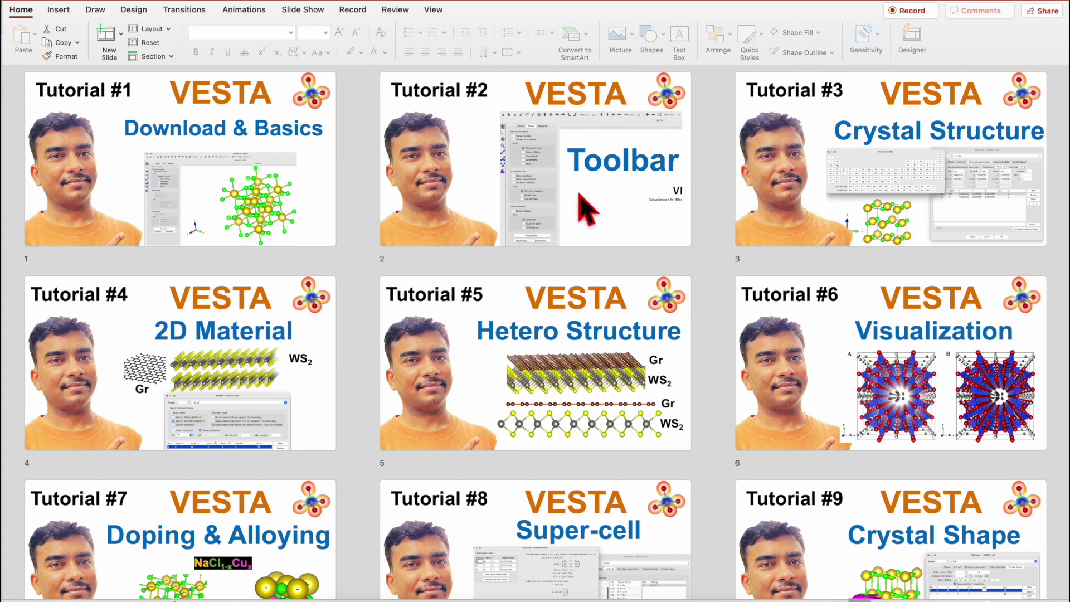
mouse_move(806, 215)
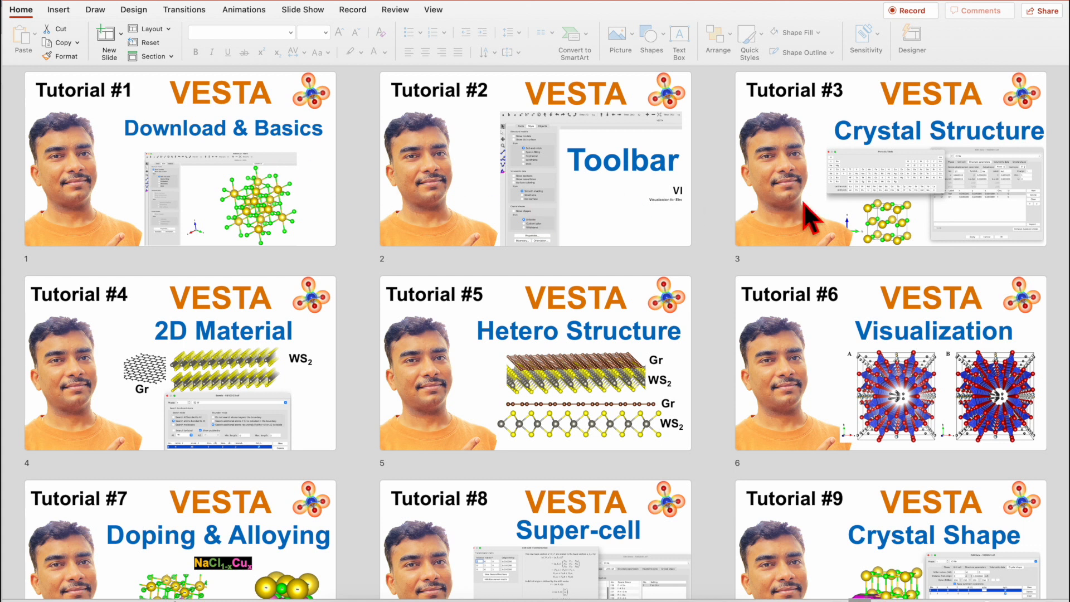
mouse_move(832, 213)
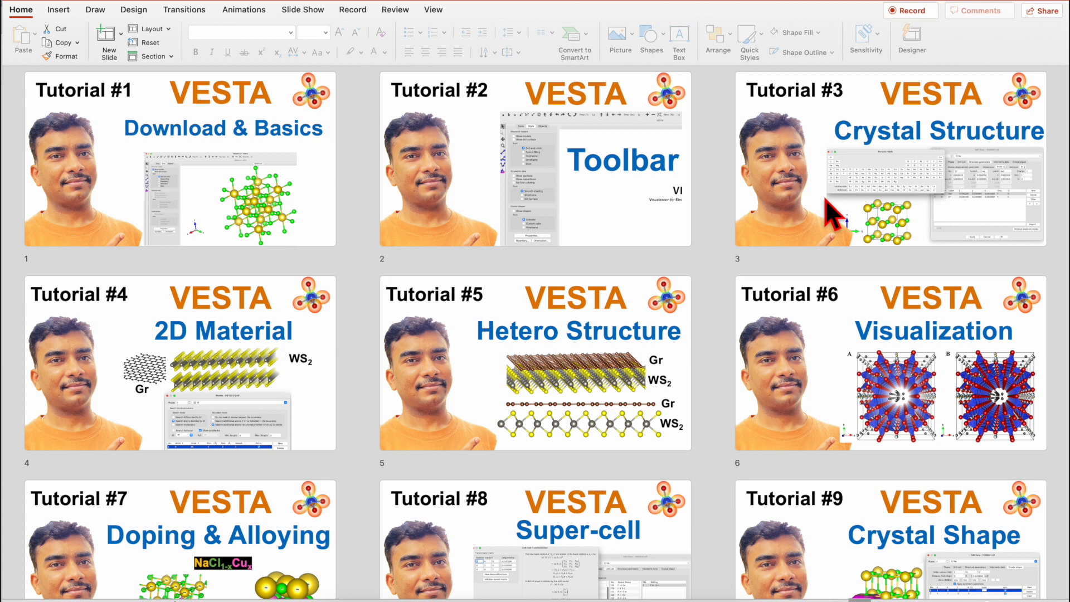
Scroll through the VESTA page on the JP-Minerals website.
scroll(down, 3)
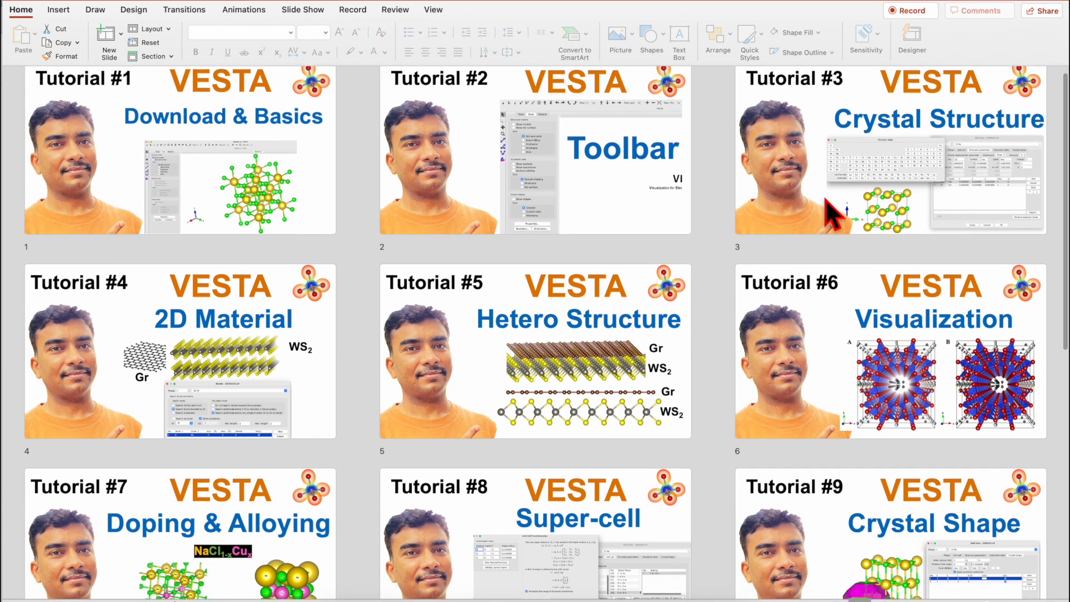
scroll(down, 3)
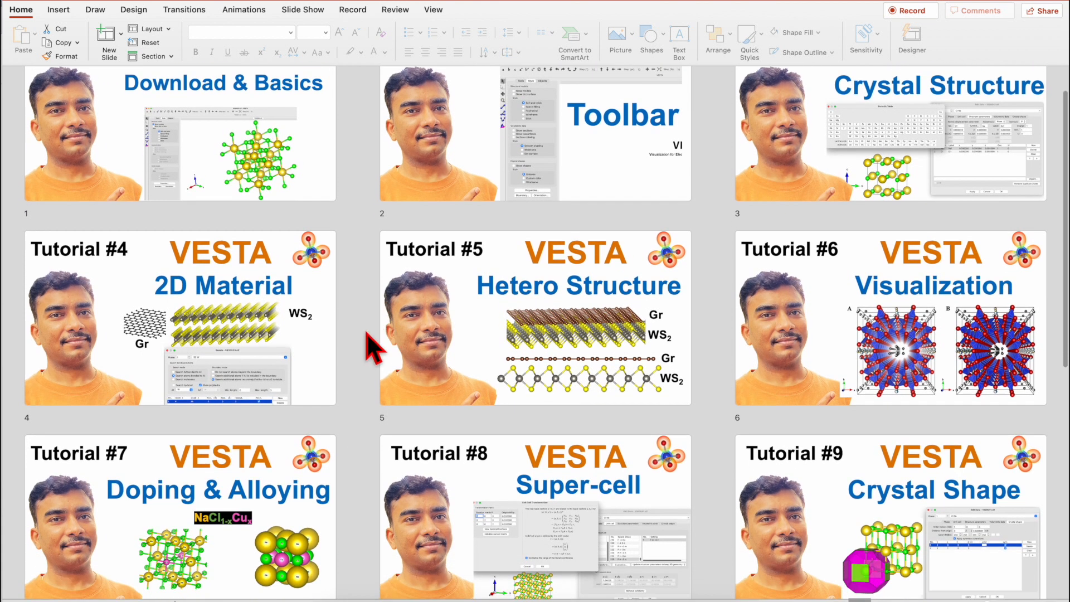
mouse_move(502, 367)
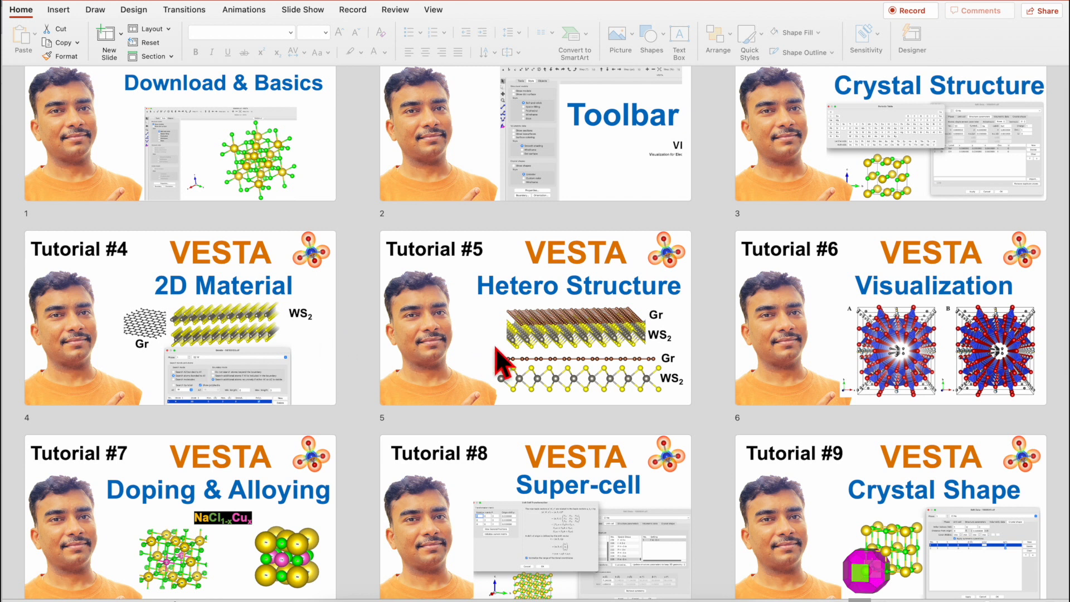
scroll(down, 3)
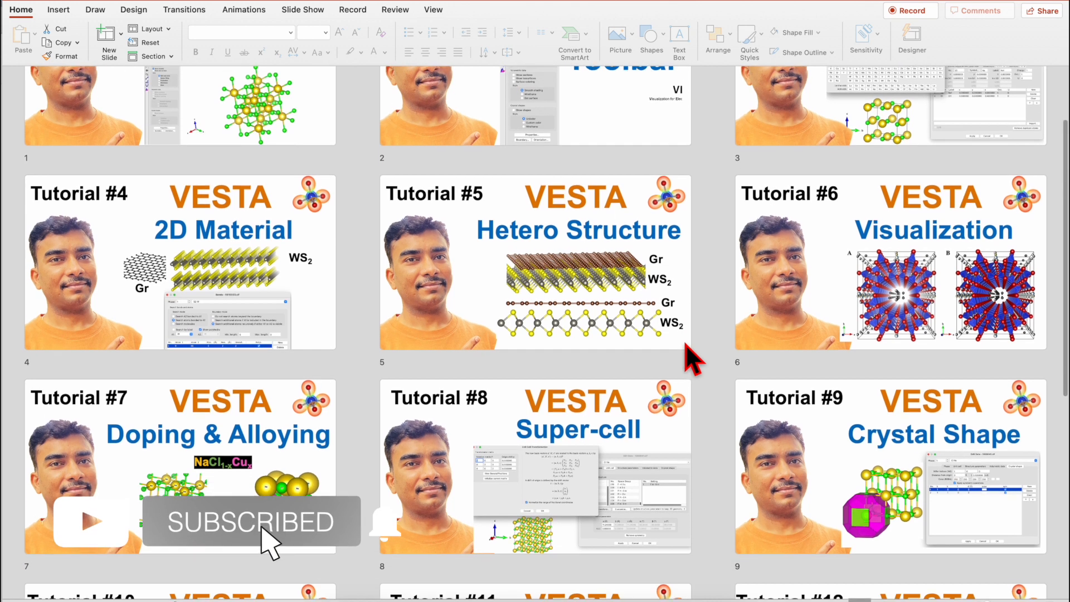
scroll(down, 3)
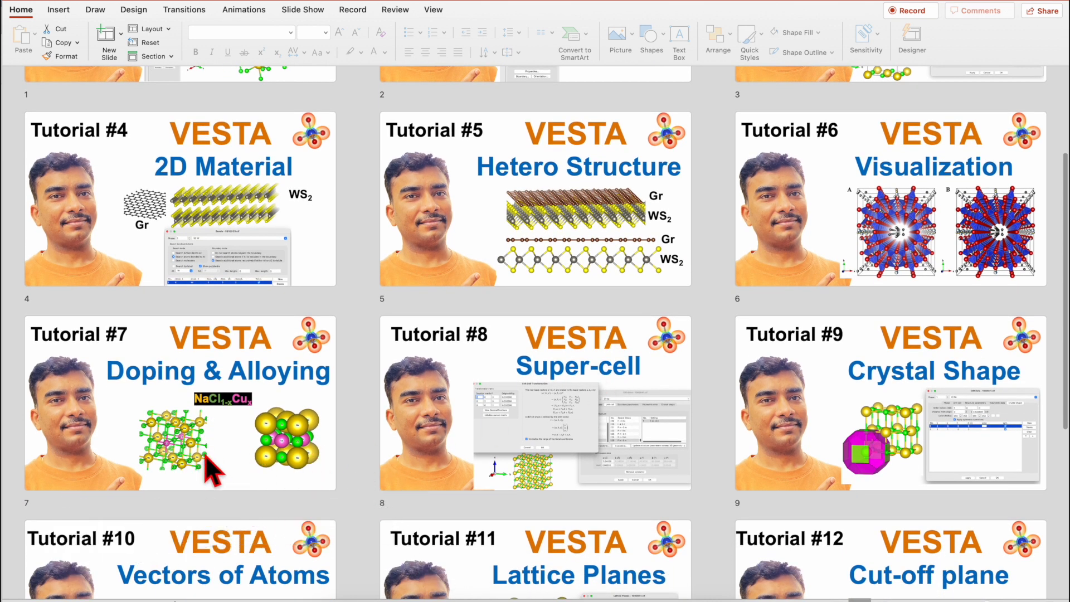
scroll(down, 3)
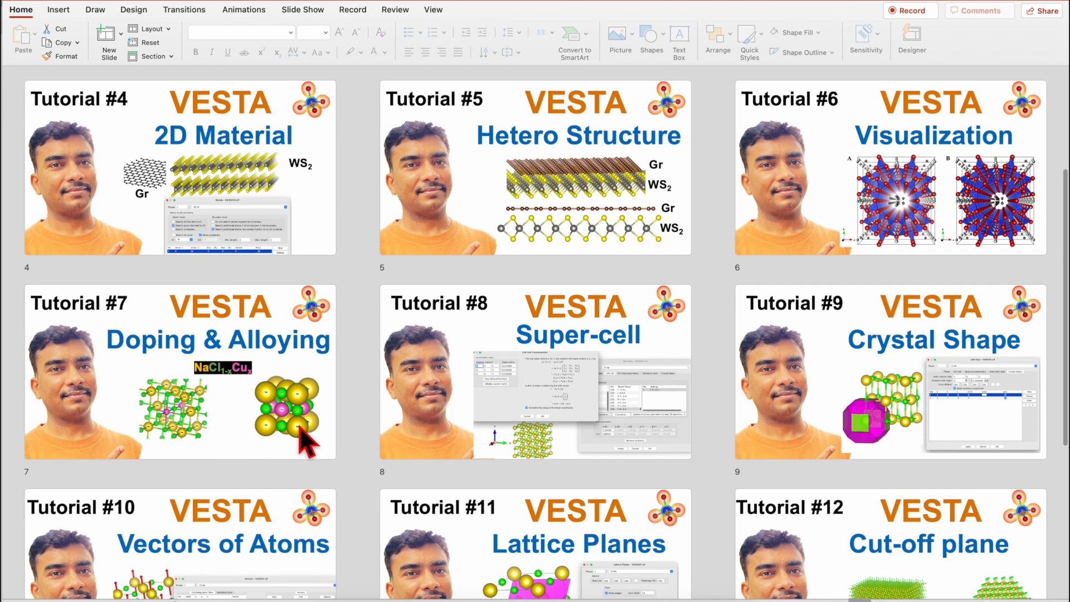
scroll(down, 3)
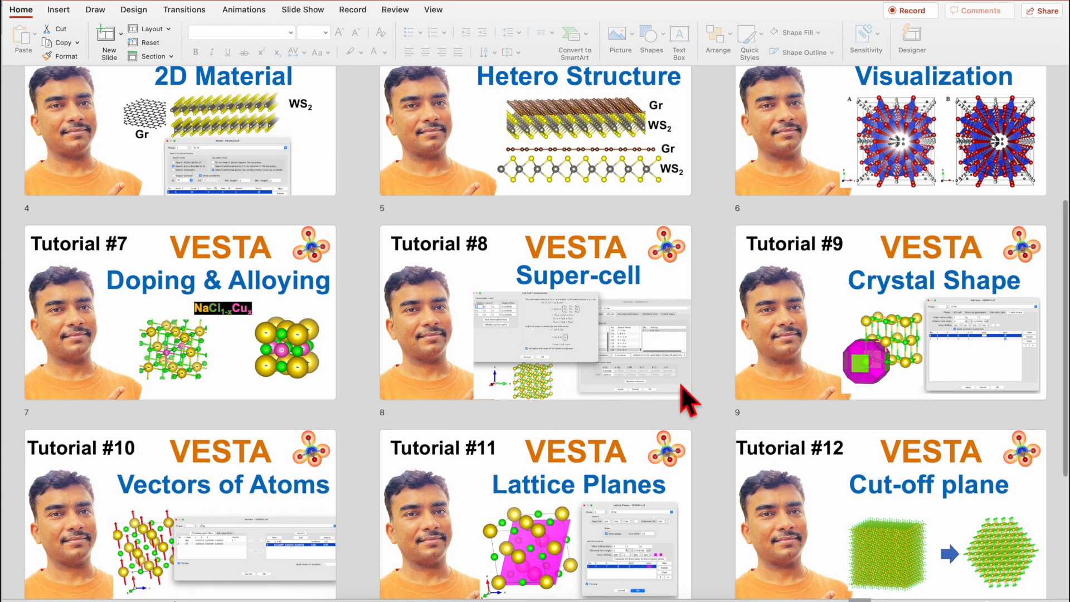
scroll(down, 3)
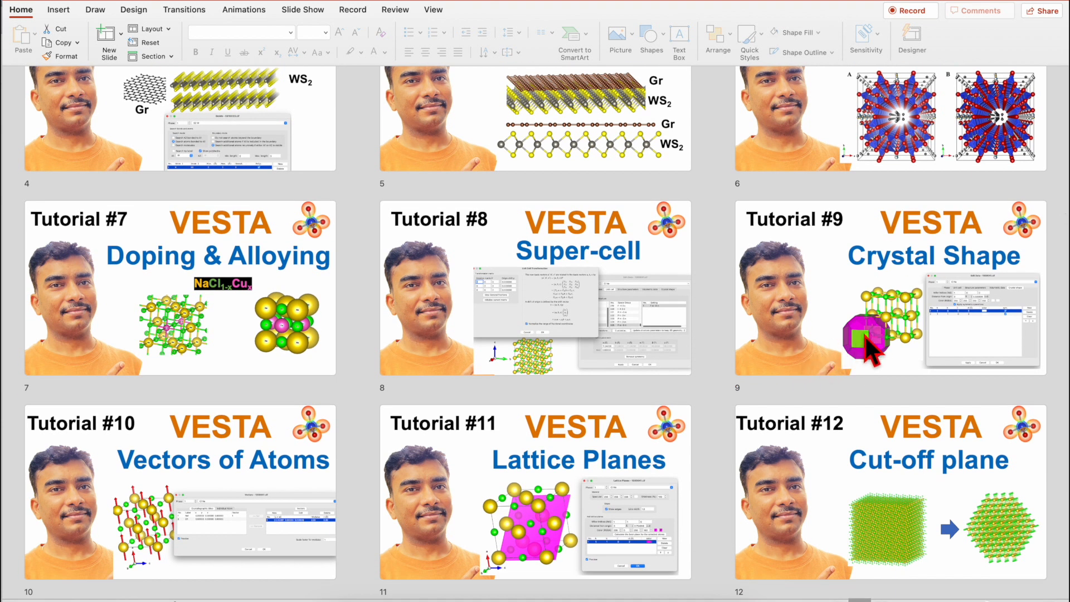
scroll(down, 3)
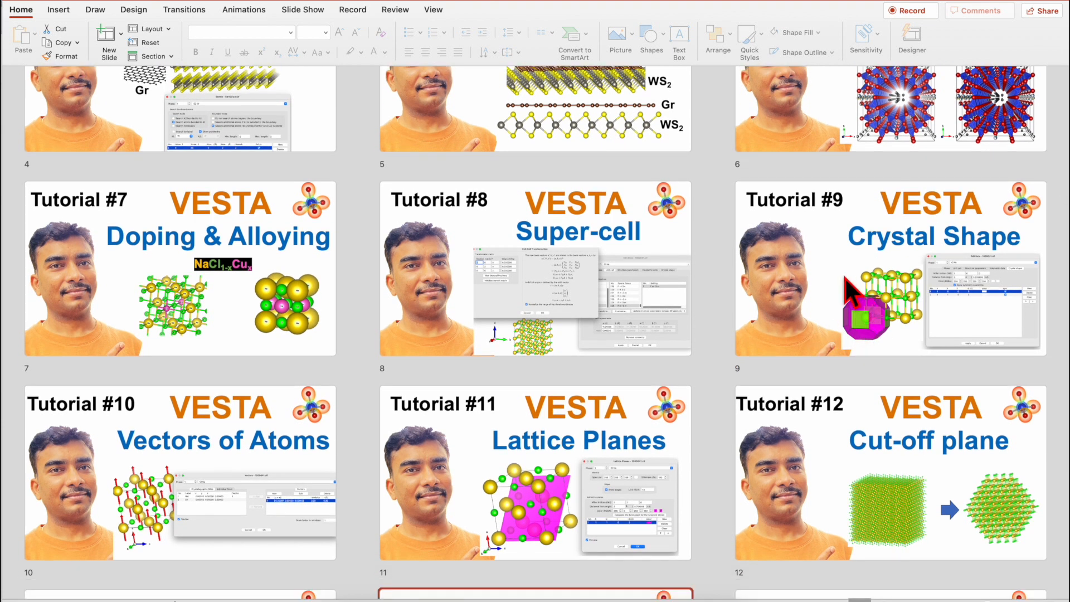
scroll(down, 3)
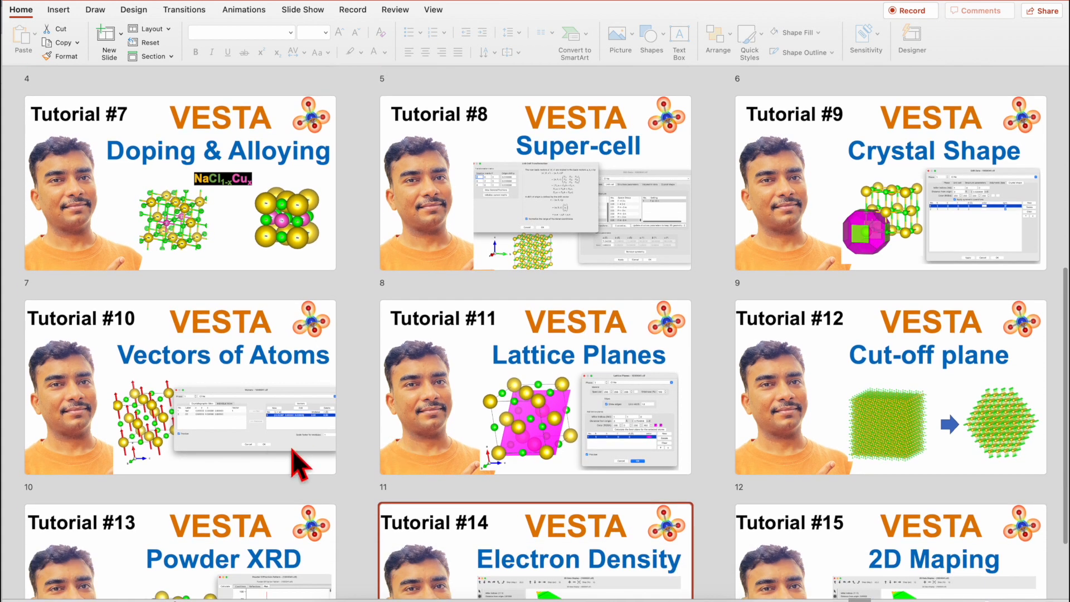
mouse_move(201, 464)
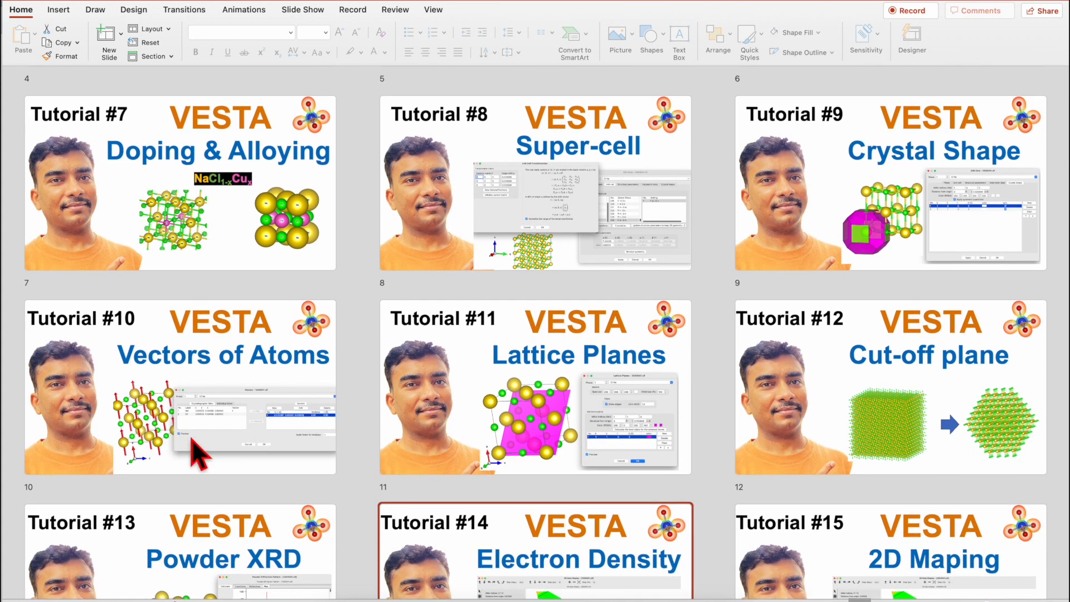
scroll(down, 3)
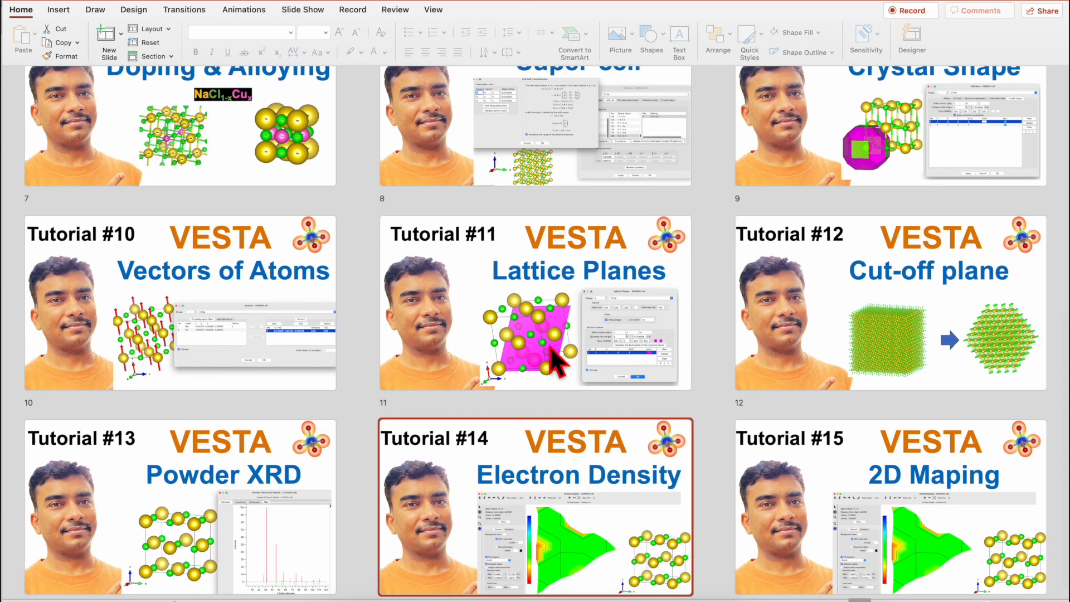
scroll(down, 3)
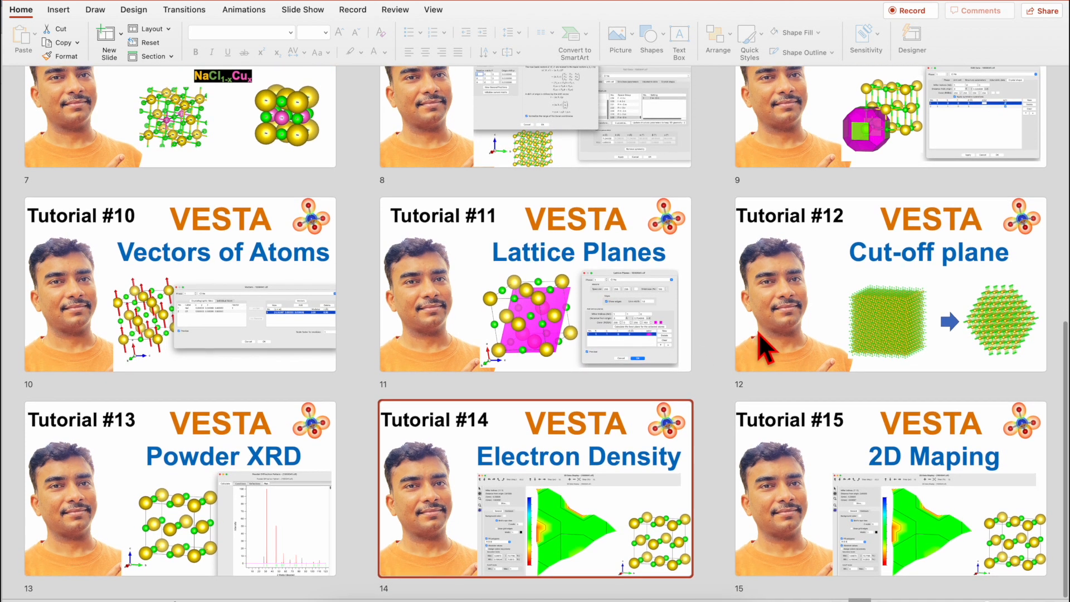
mouse_move(877, 337)
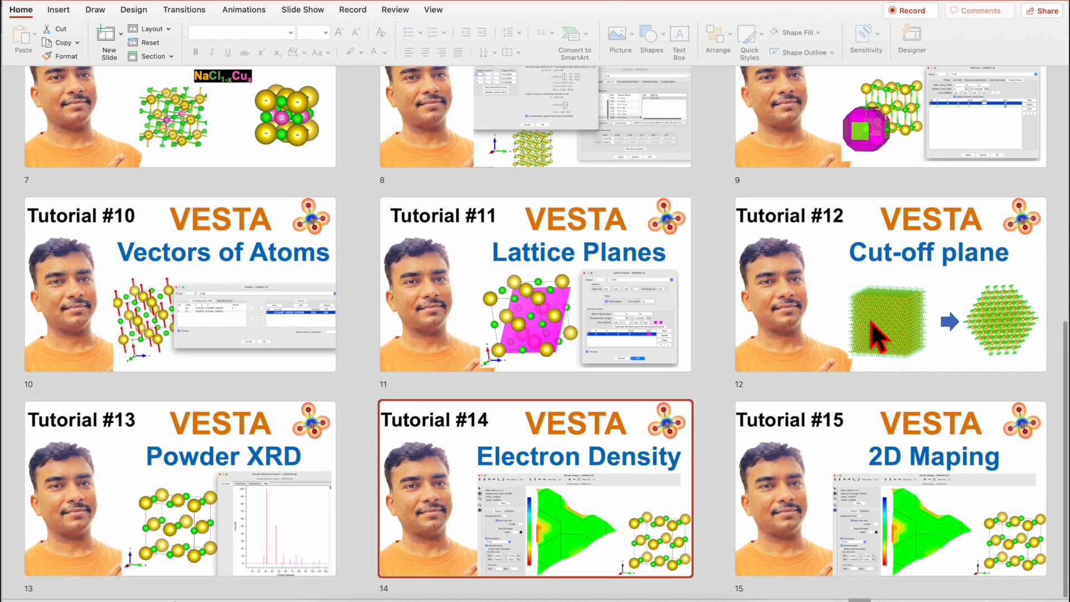
mouse_move(252, 531)
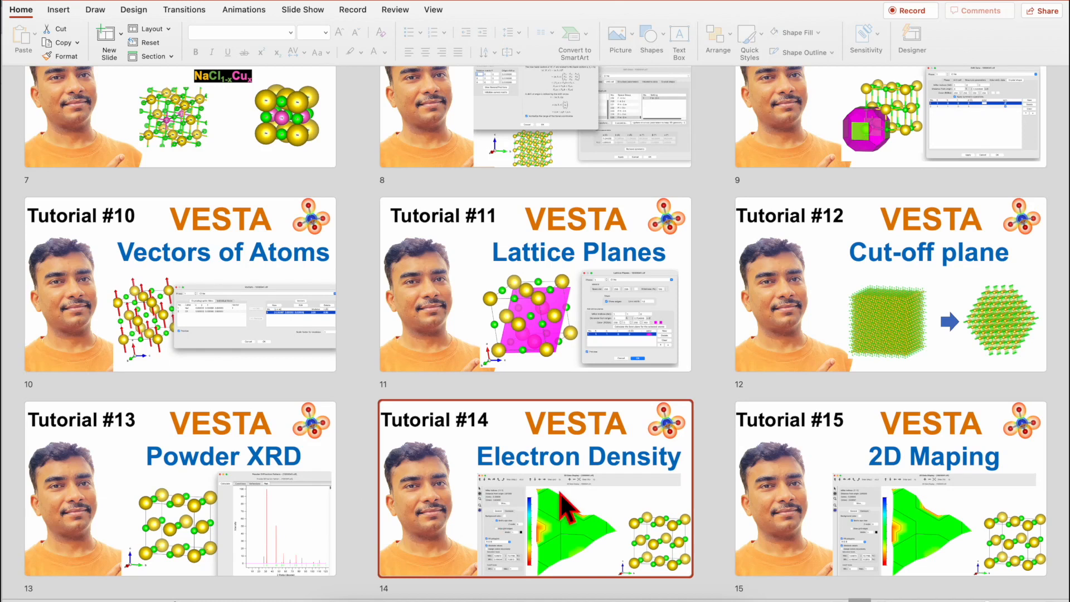
scroll(up, 3)
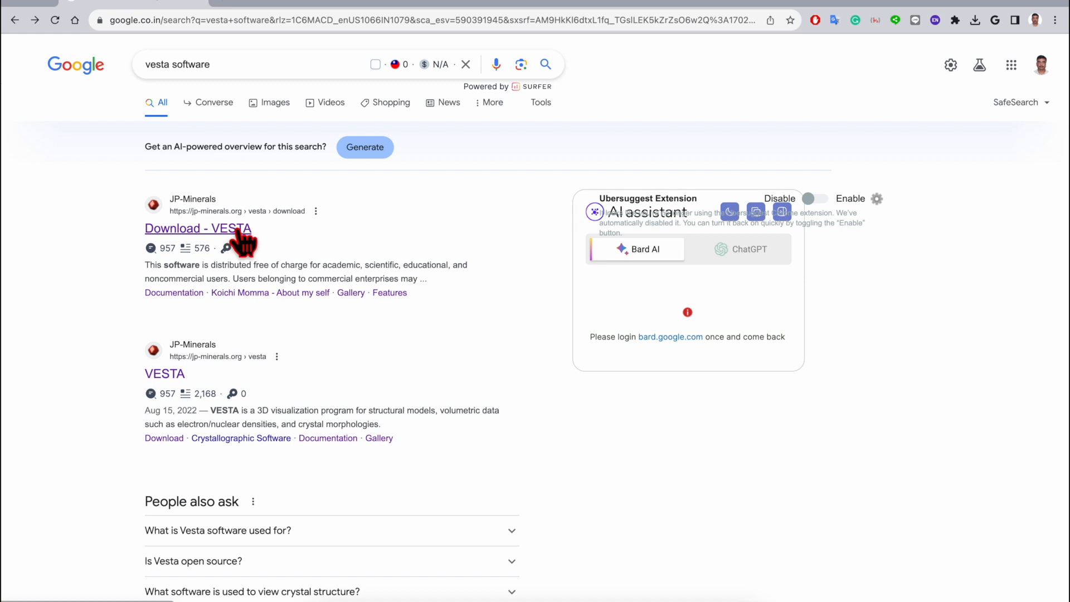
Open the VESTA download page, check the Latest versions, and return to the License agreement.
click(197, 228)
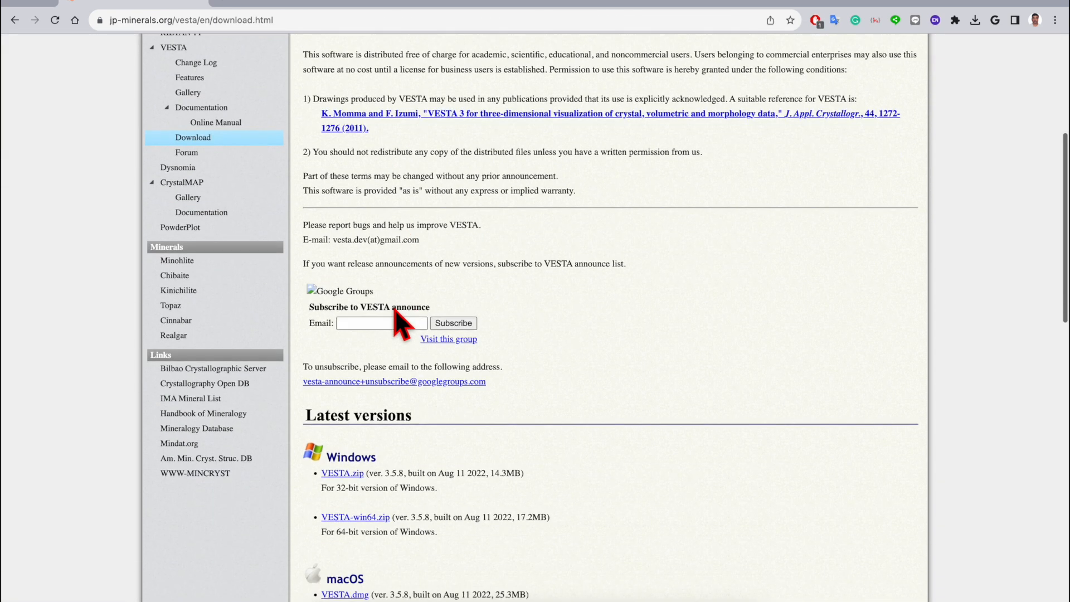
scroll(down, 3)
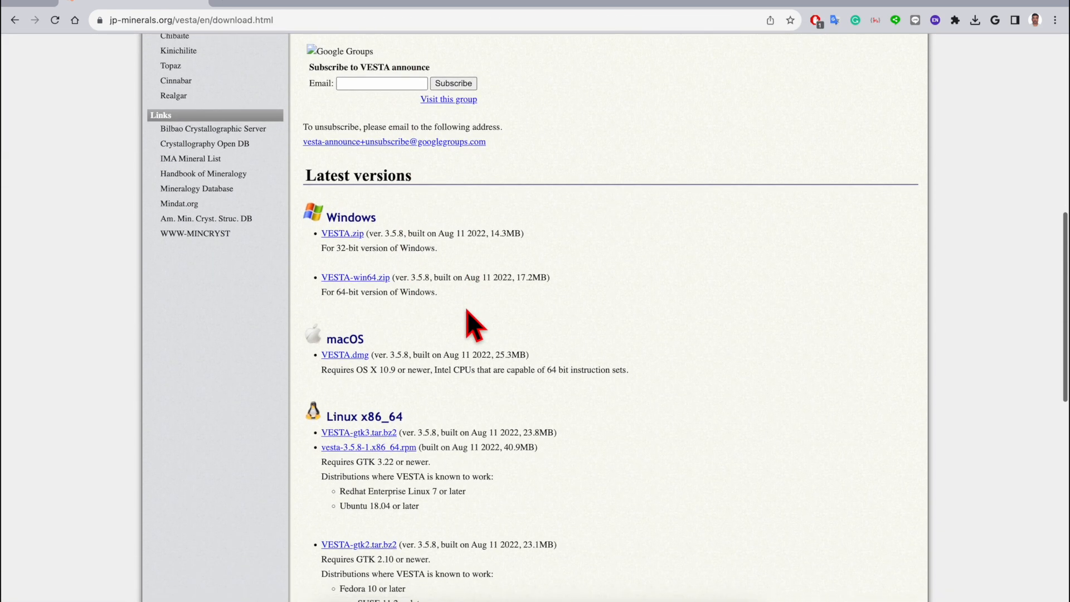
scroll(down, 3)
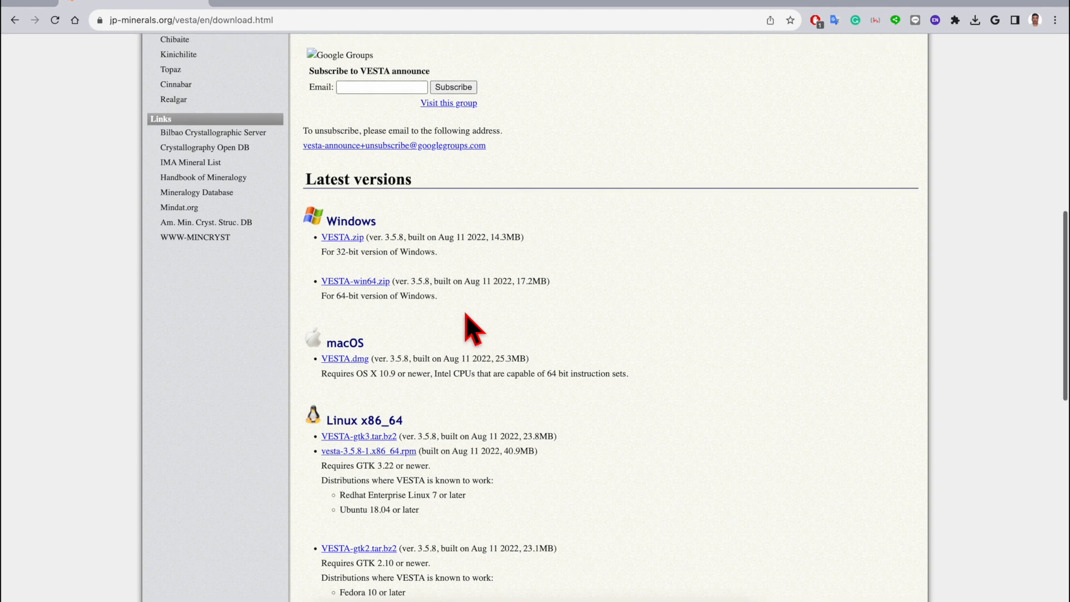
scroll(up, 3)
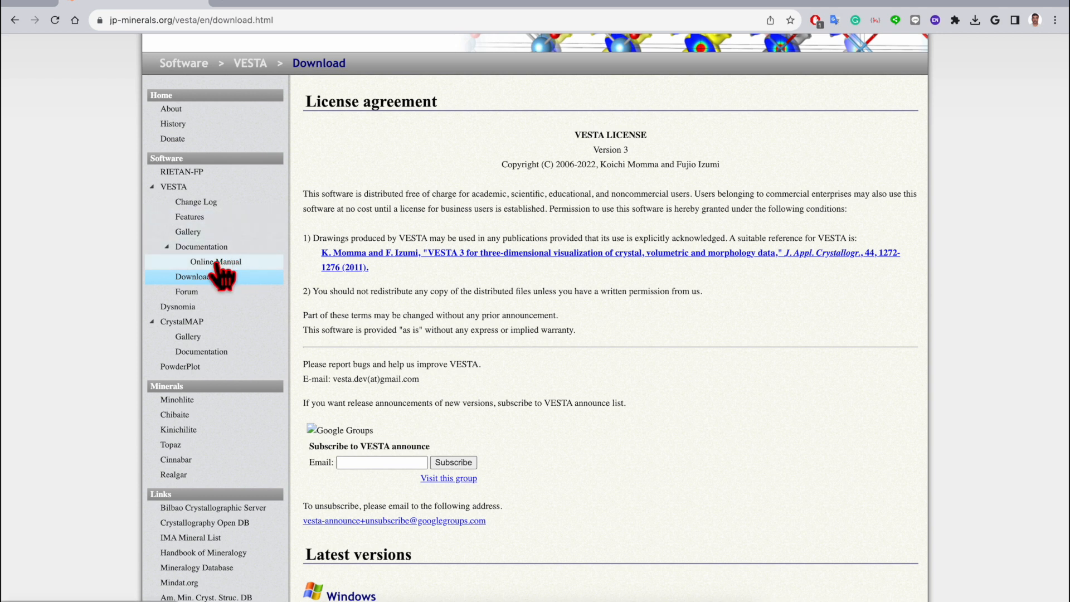
mouse_move(221, 270)
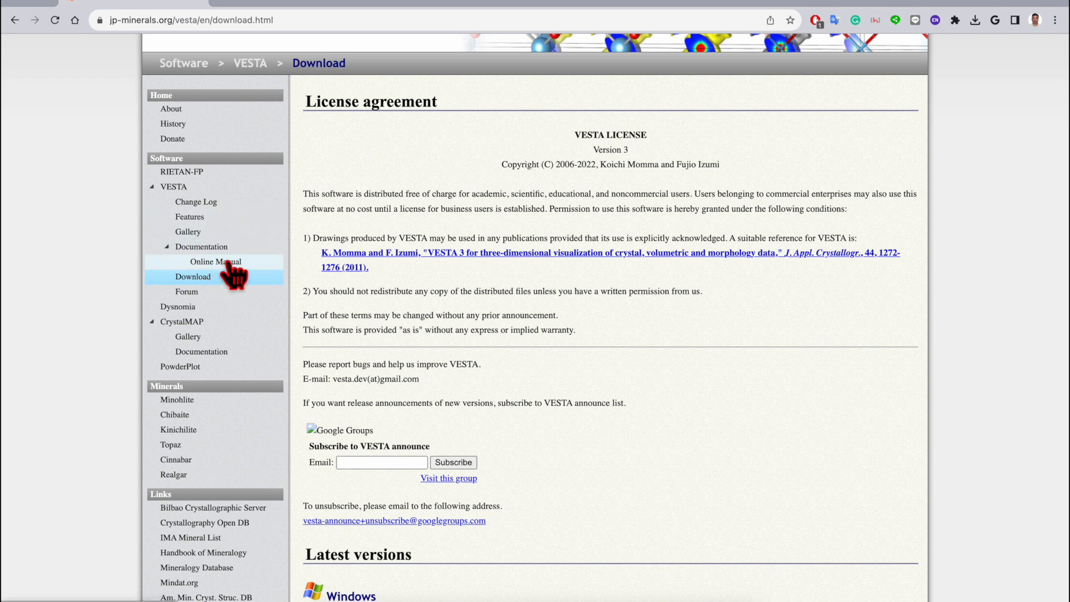
Open the VESTA Online Manual and scroll through its chapters and sections.
click(216, 261)
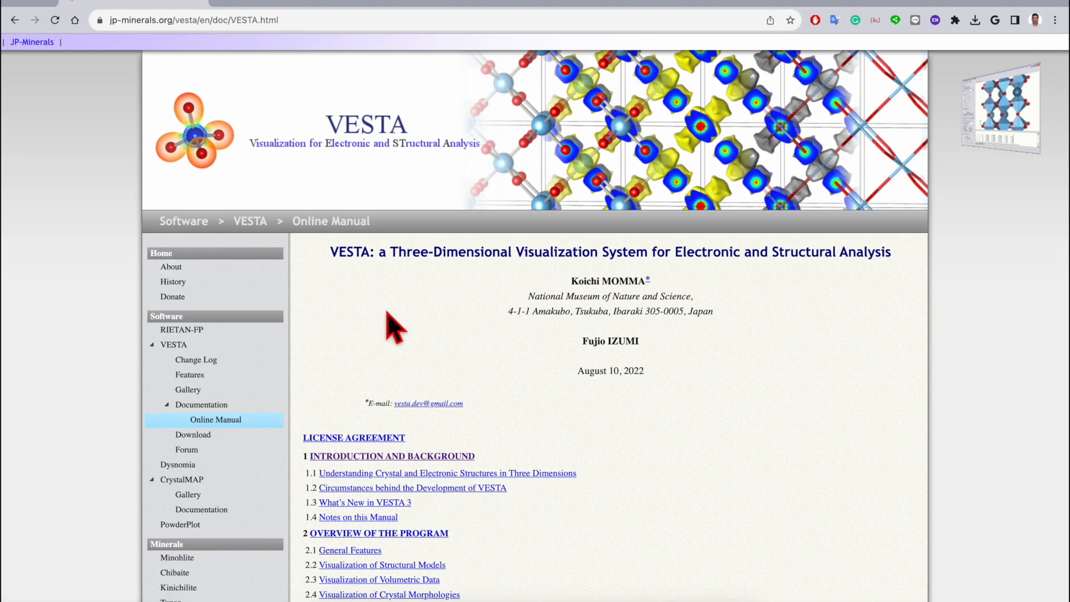
scroll(down, 3)
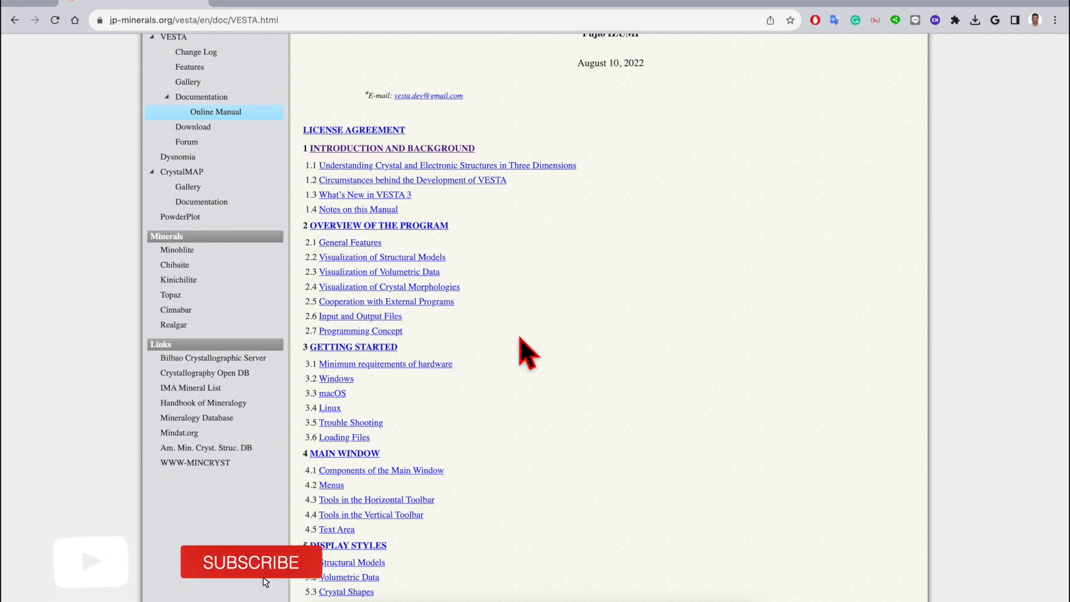
click(250, 562)
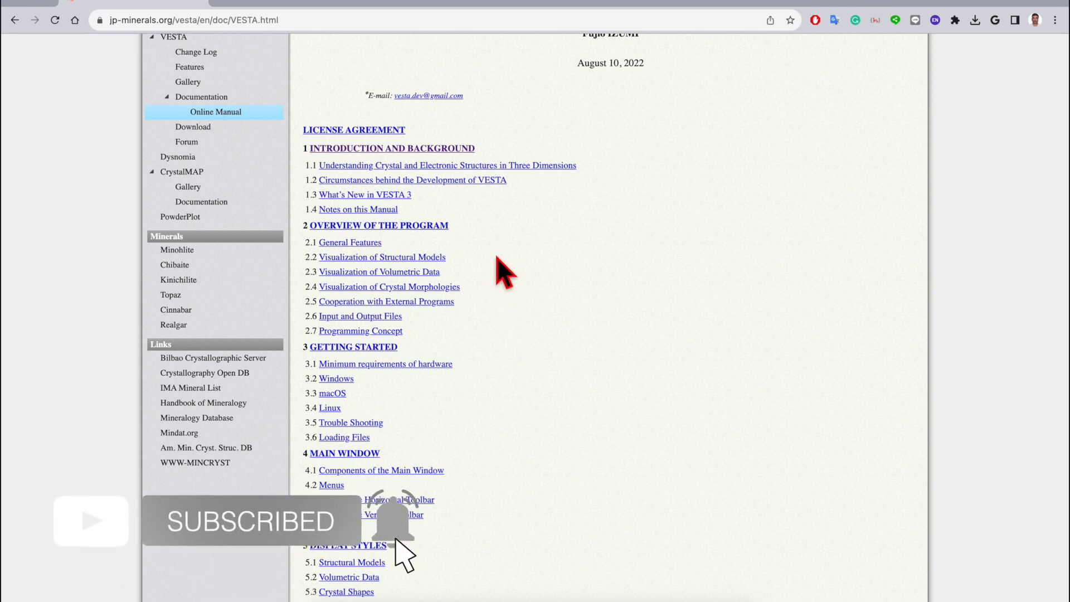
mouse_move(506, 358)
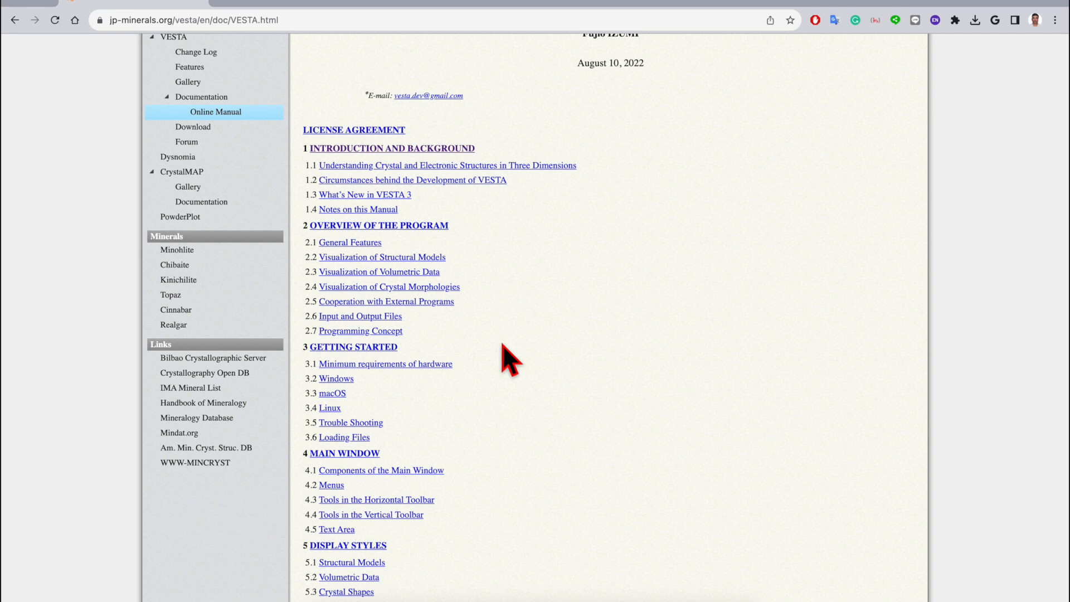
scroll(down, 3)
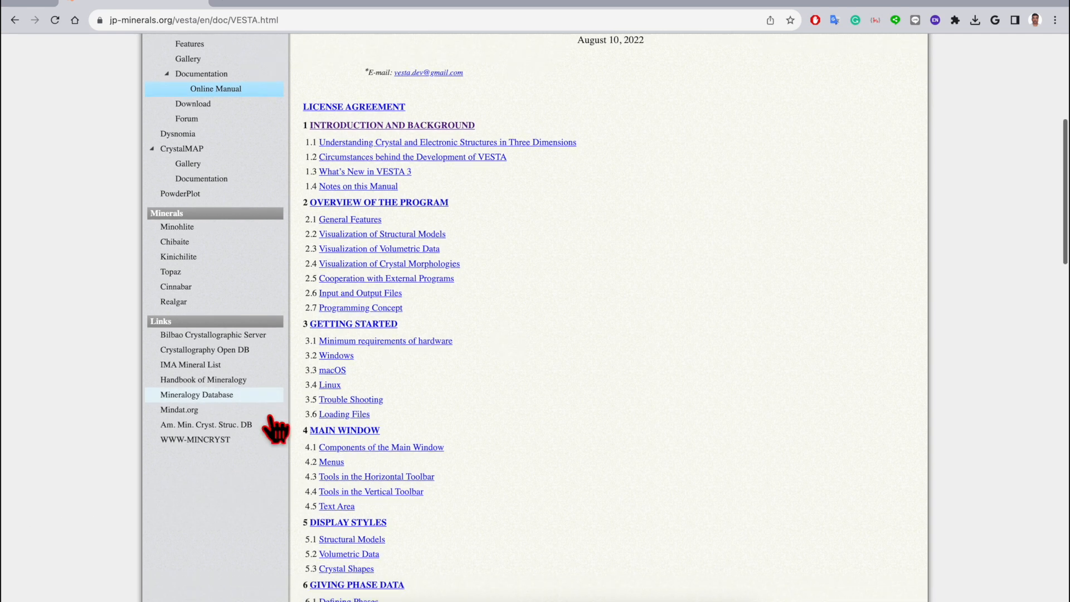
scroll(down, 3)
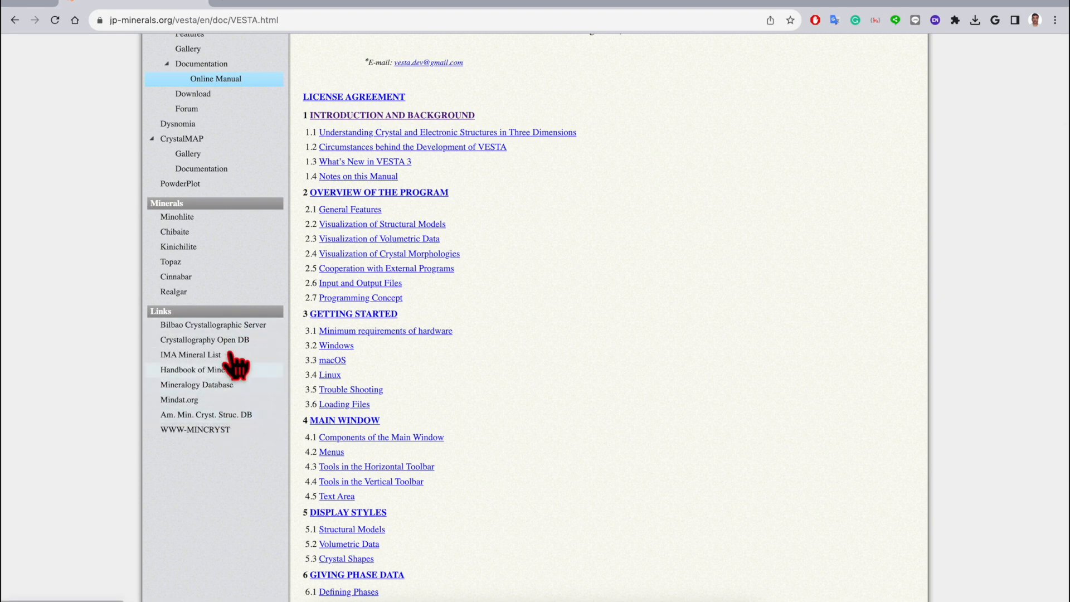
mouse_move(228, 347)
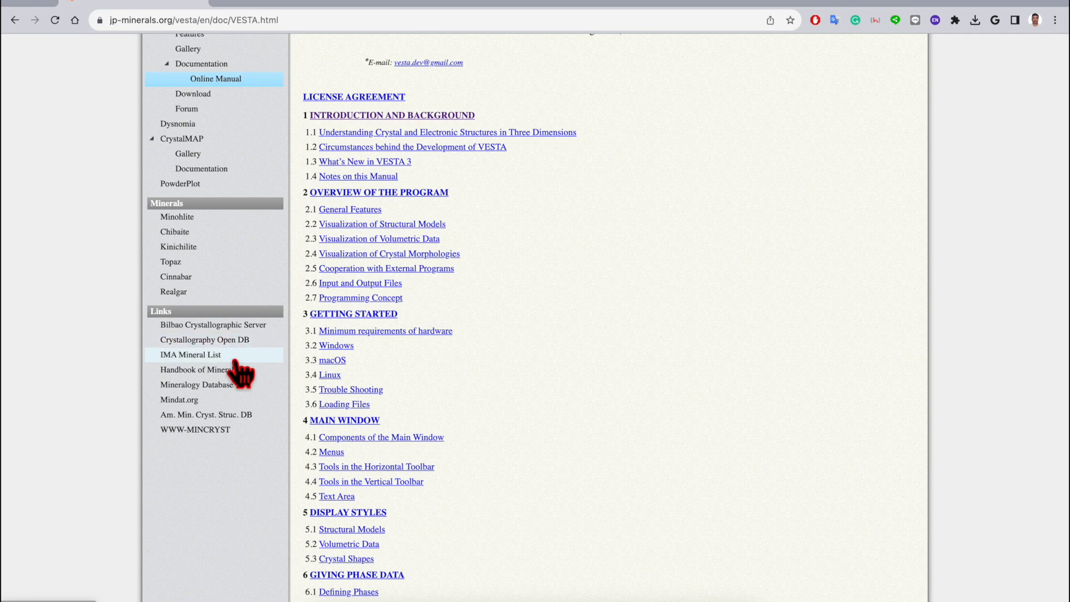
mouse_move(211, 356)
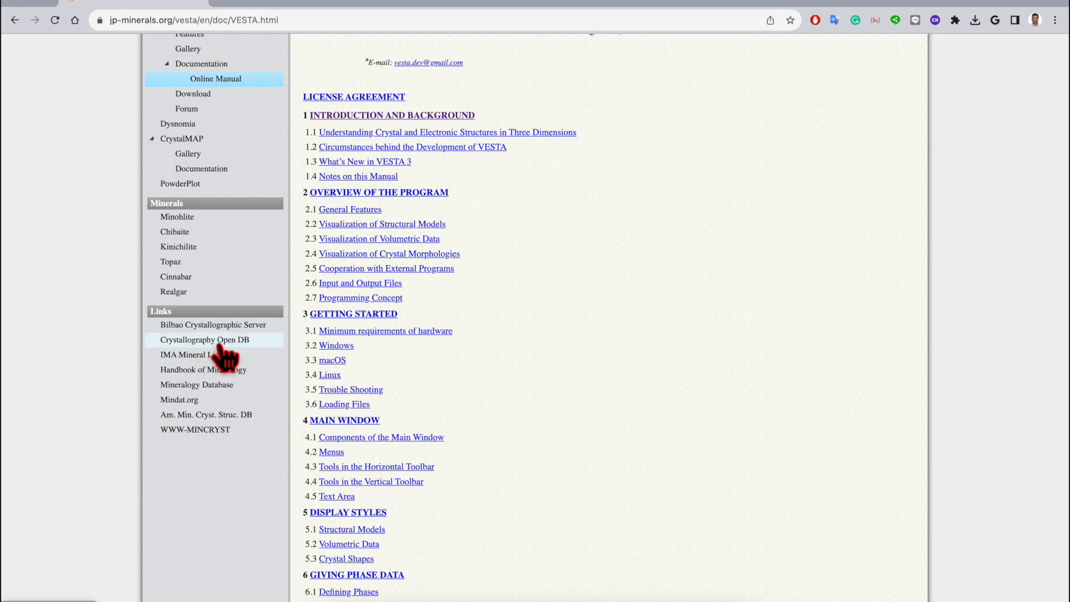
Follow the Crystallography Open DB link, then go to its Search form.
click(204, 339)
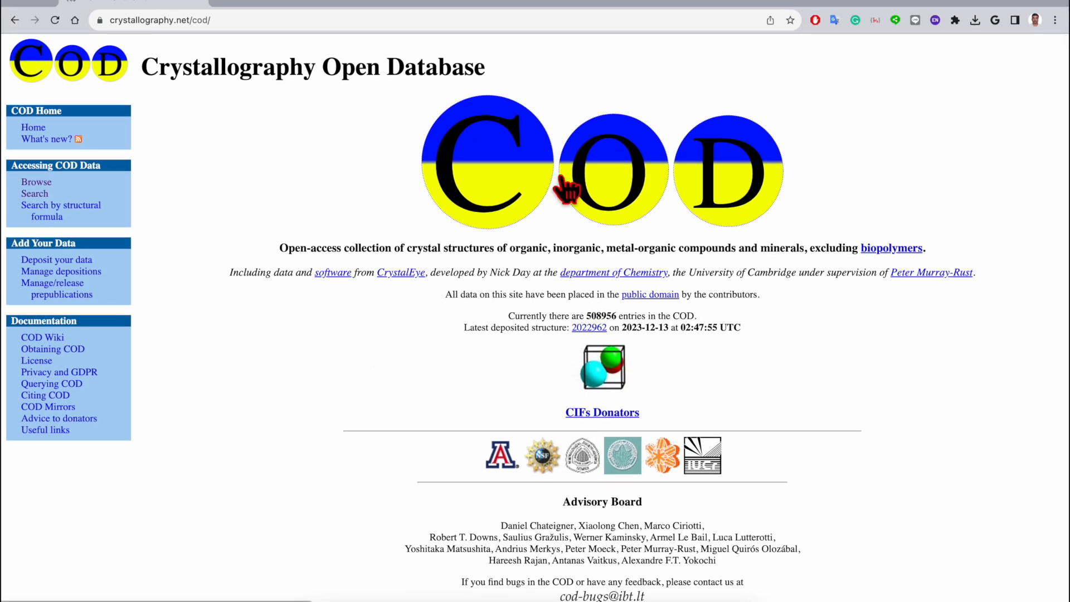
mouse_move(372, 365)
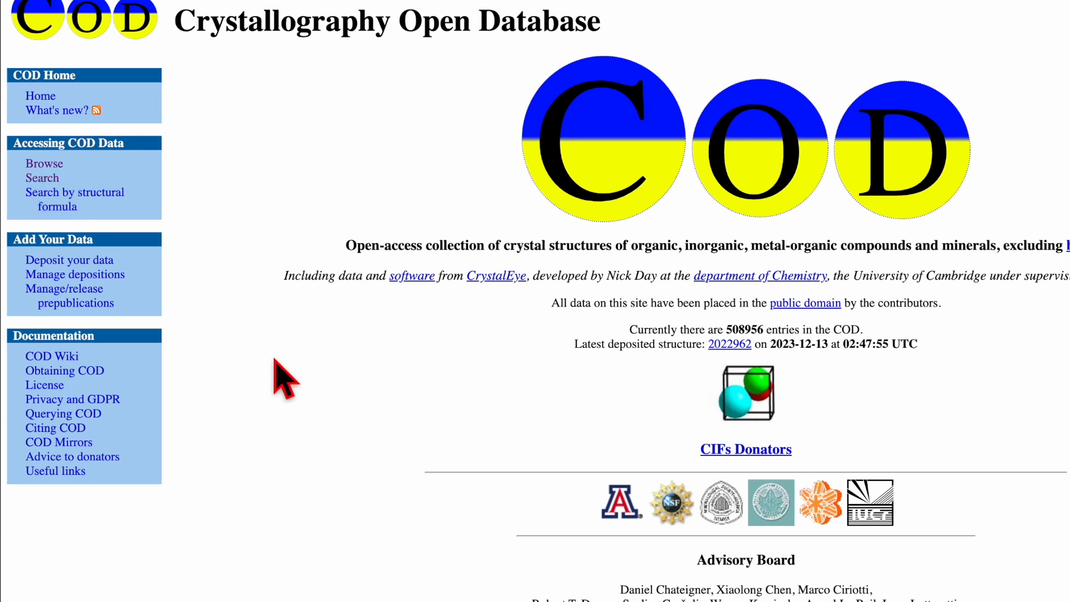
click(42, 178)
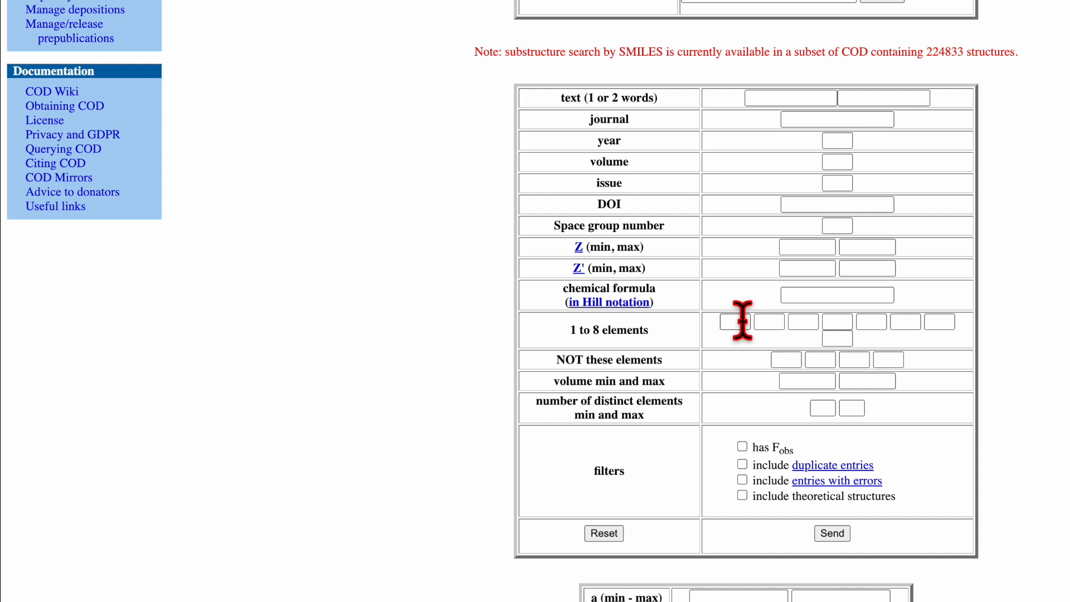
Search COD for Au with exactly 1 distinct element, listing 17 gold entries.
click(734, 322)
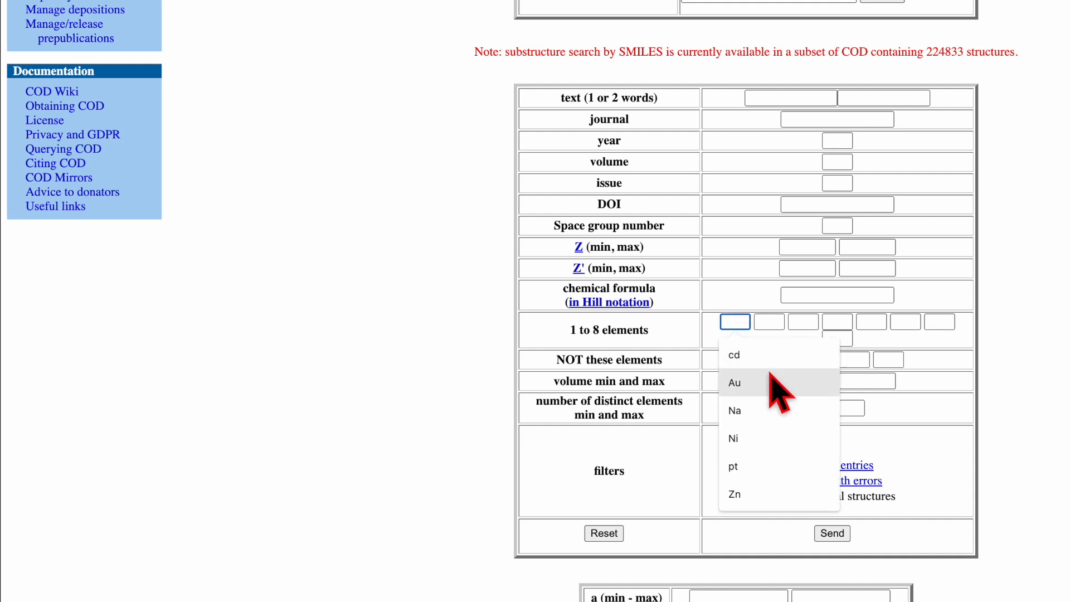
click(734, 382)
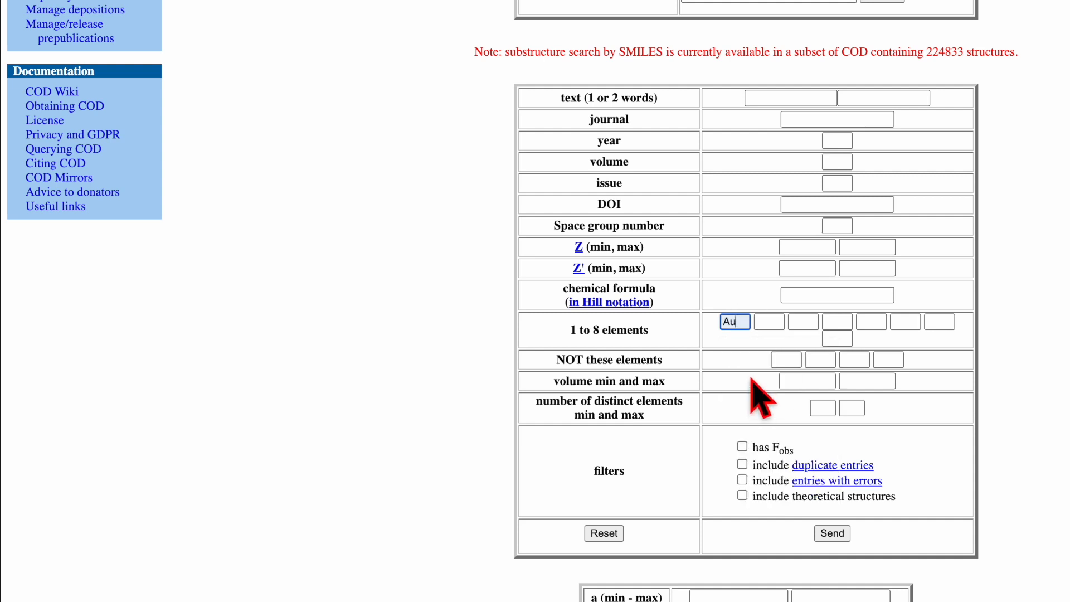
scroll(down, 3)
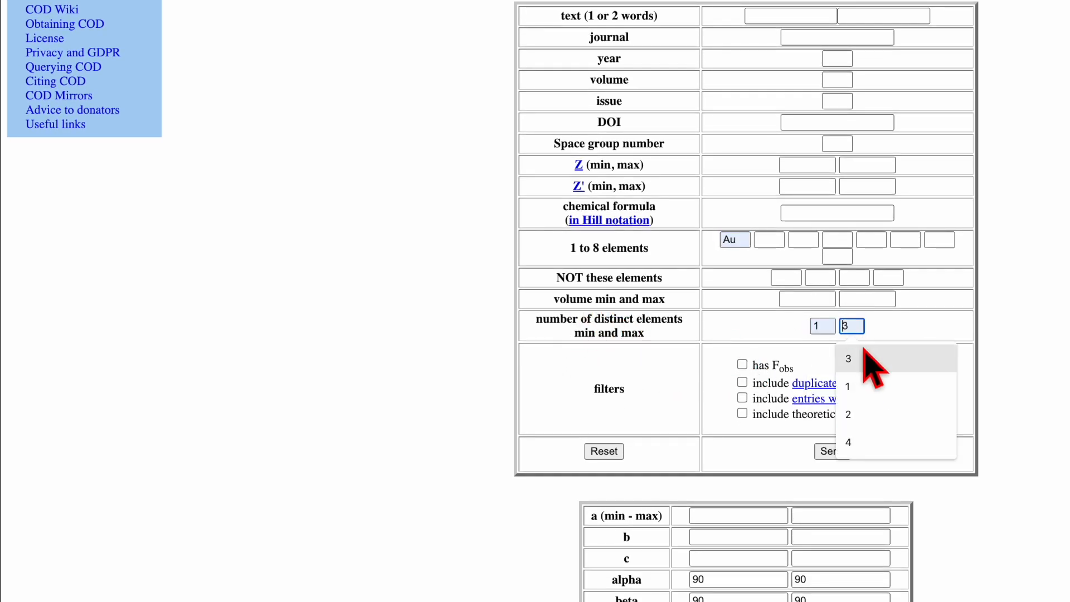
click(848, 387)
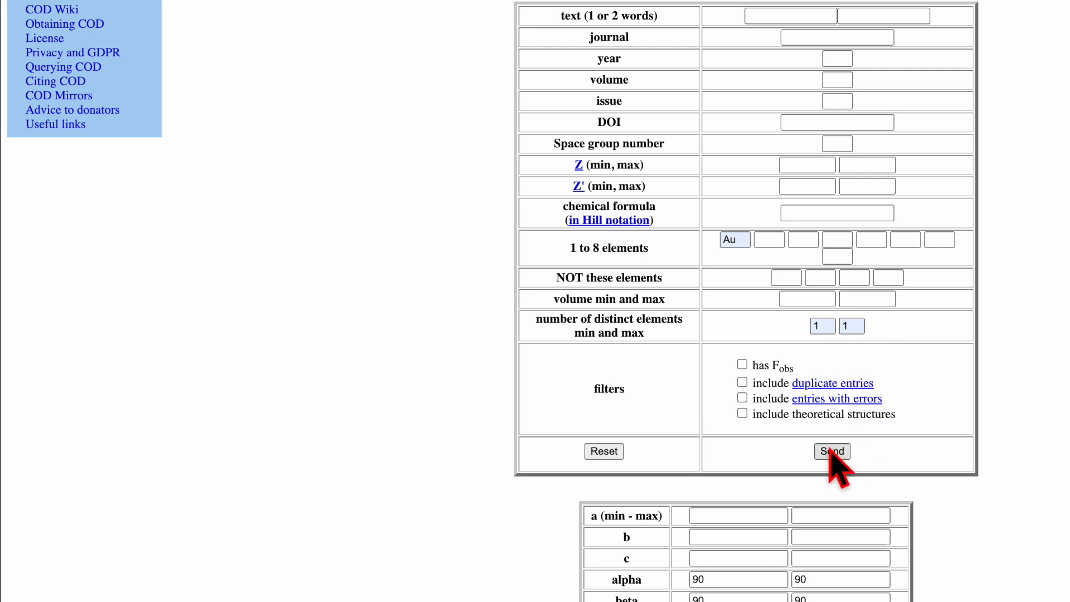
click(832, 451)
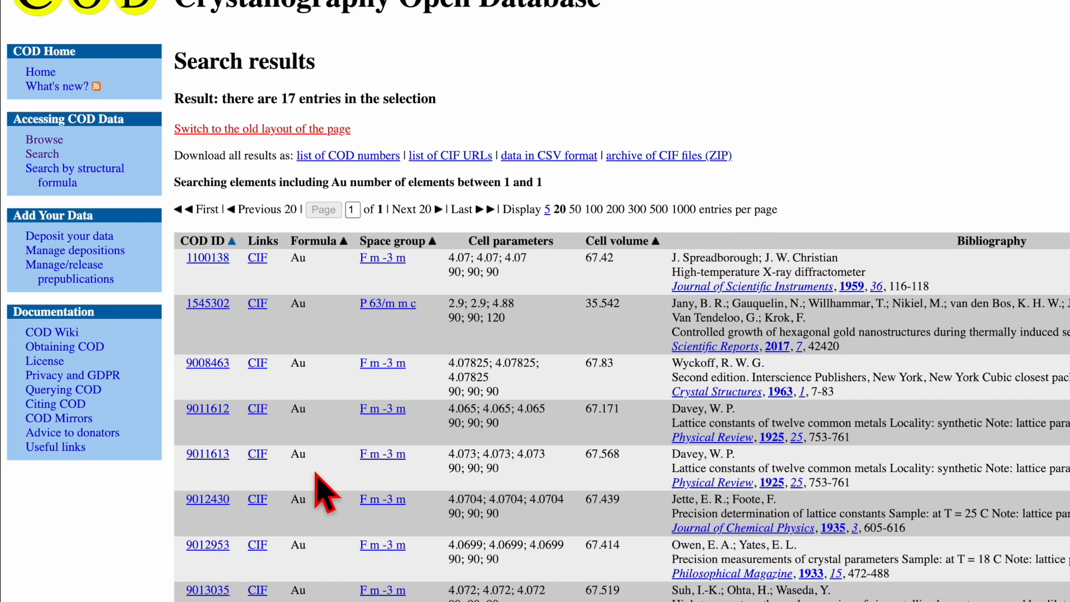
Review the gold results and download the CIF for COD ID 1100138.
scroll(down, 3)
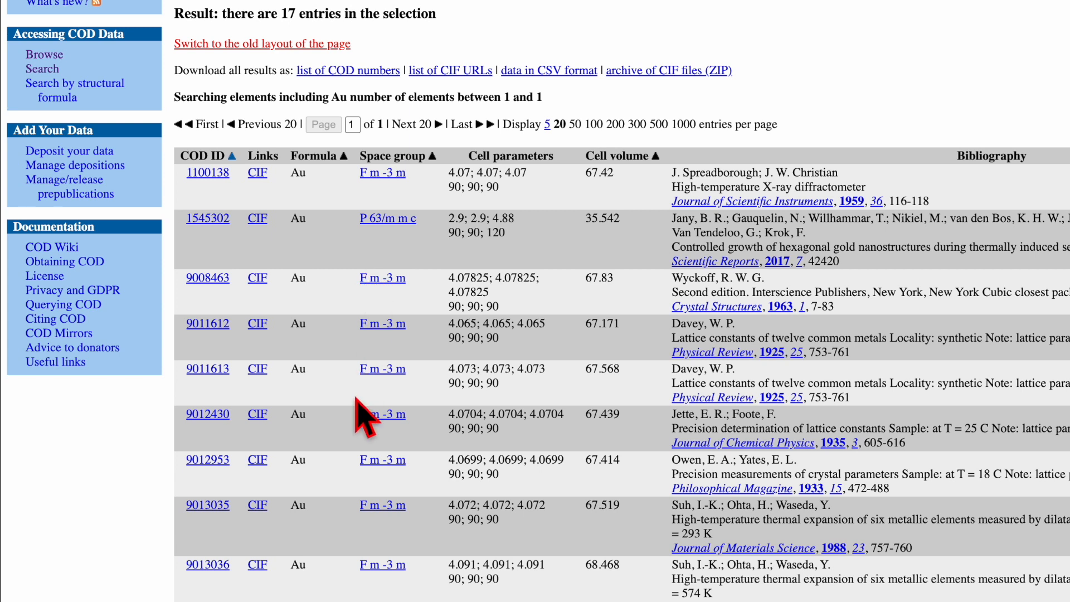
mouse_move(773, 317)
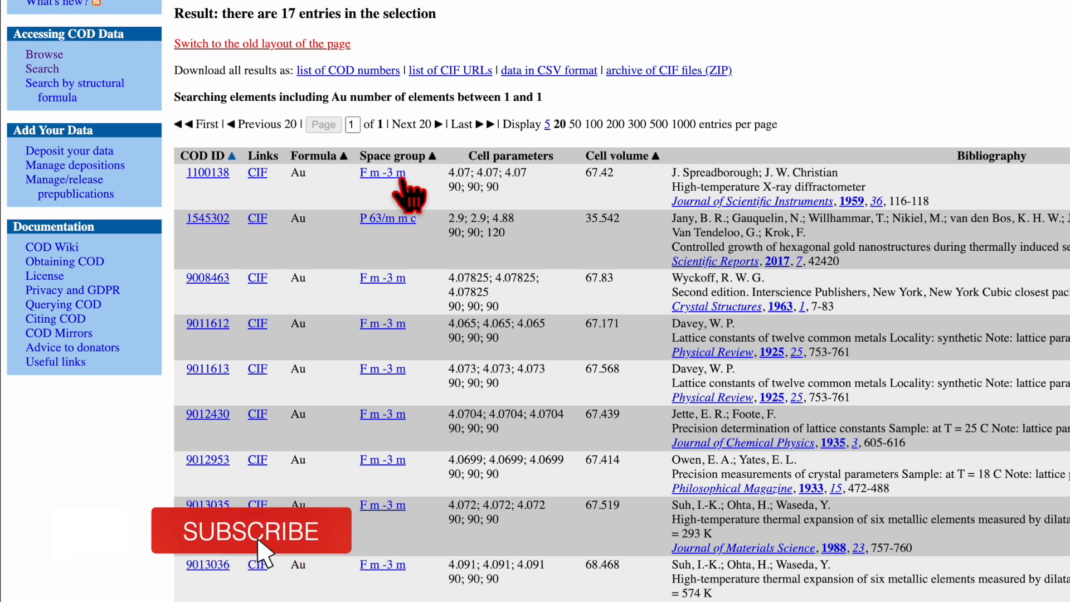
click(251, 531)
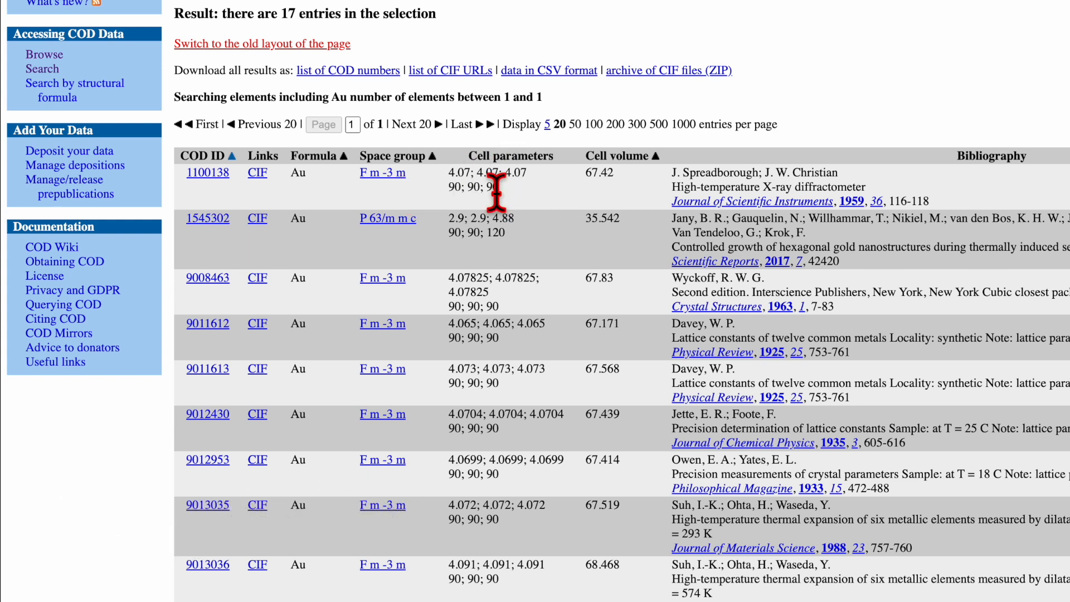
mouse_move(312, 191)
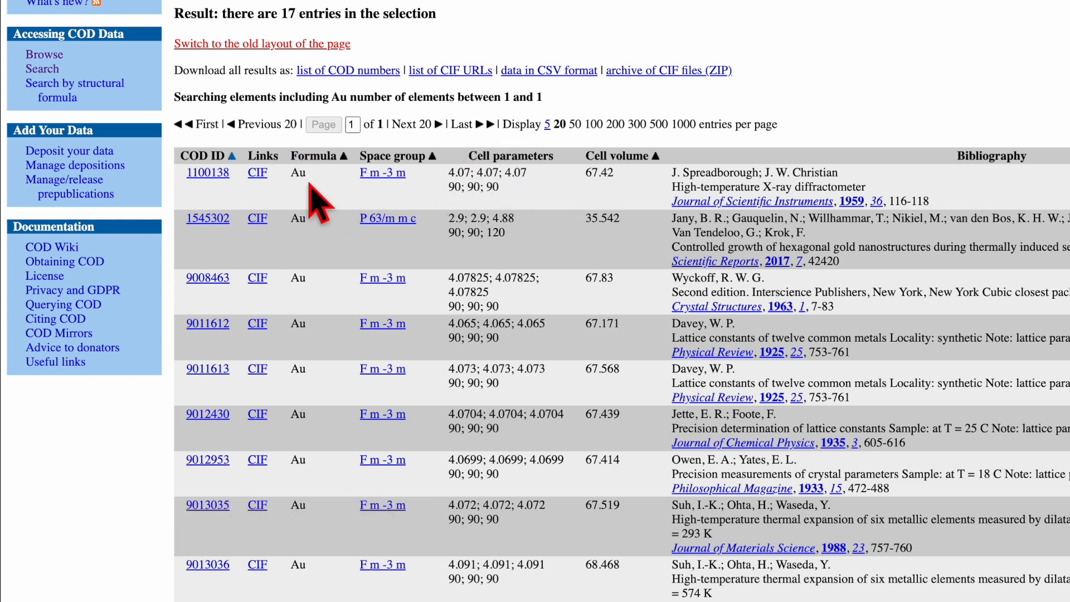
mouse_move(753, 218)
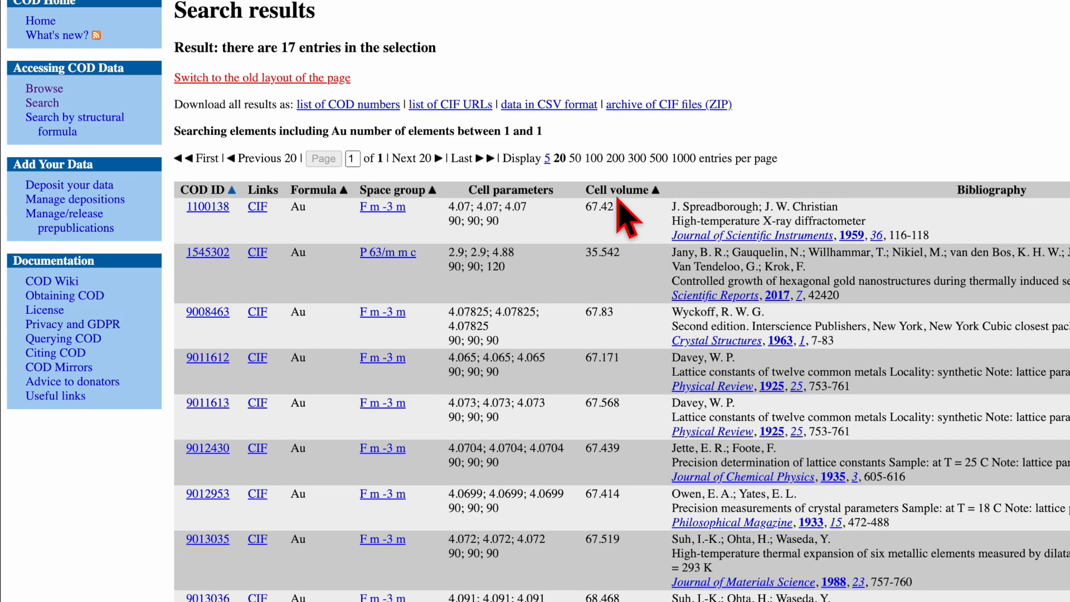
mouse_move(266, 222)
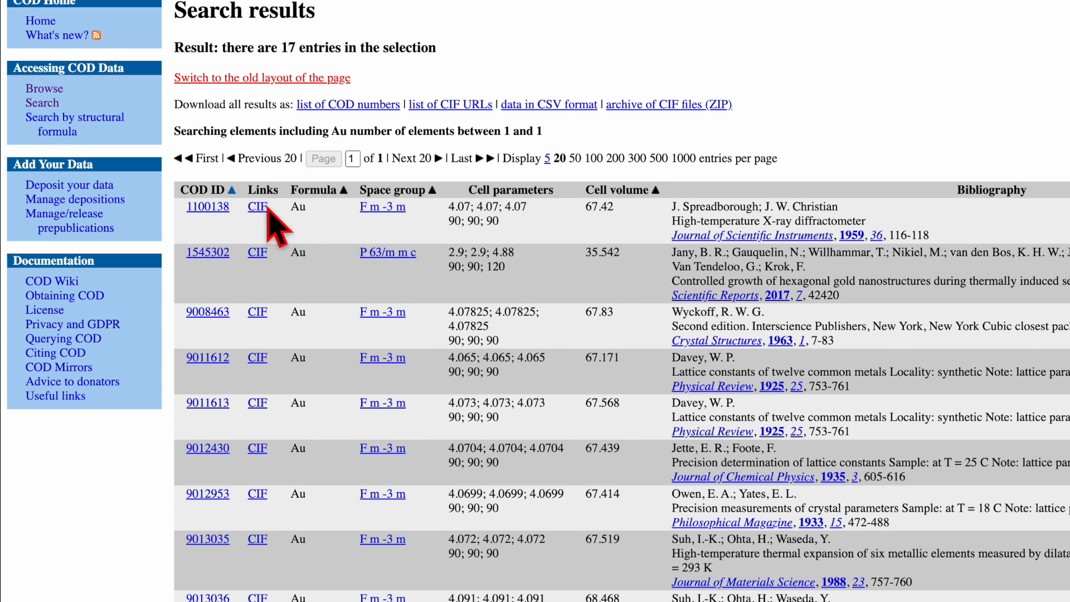
click(257, 207)
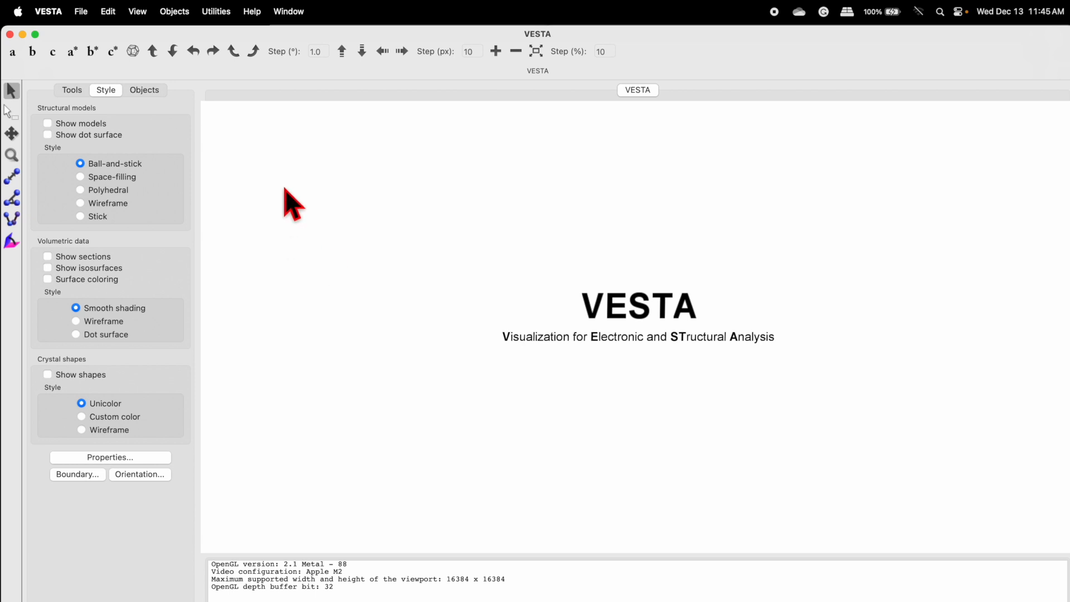
mouse_move(474, 272)
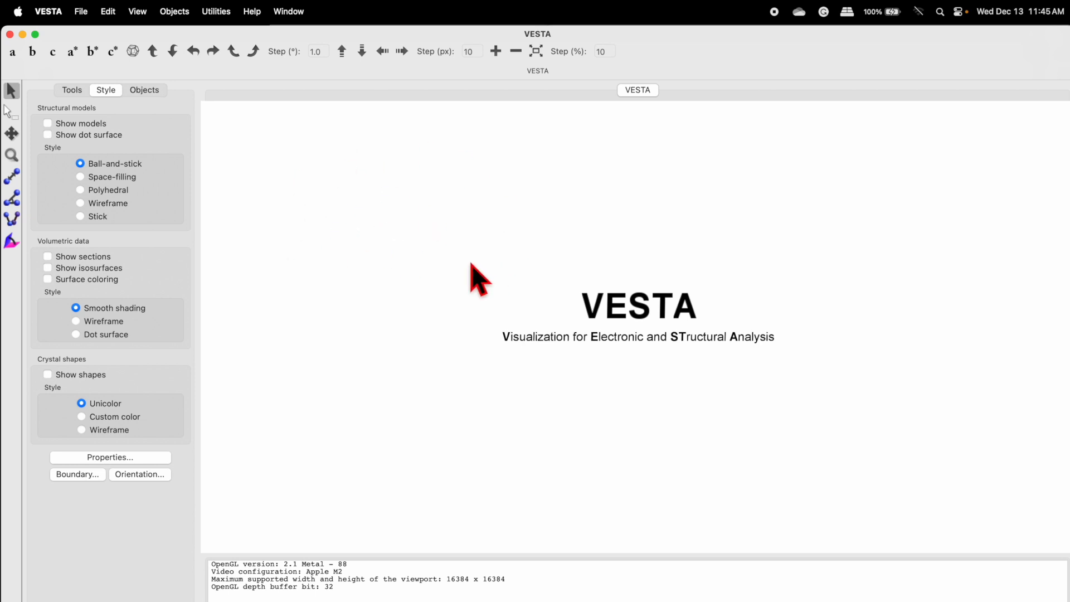
mouse_move(472, 406)
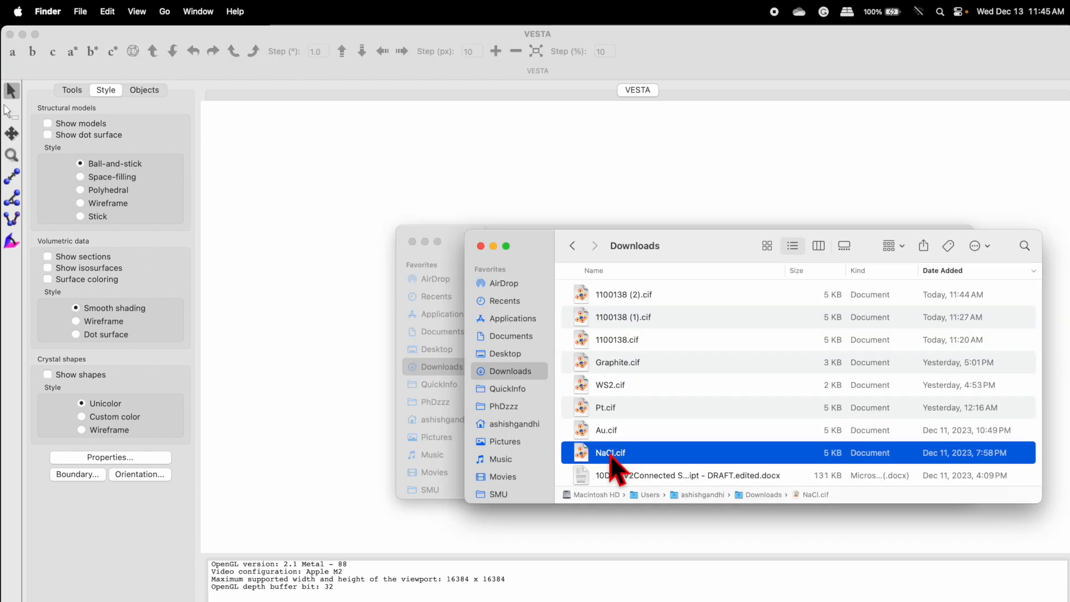
Open NaCl.cif from Downloads in VESTA to show the rock-salt structure.
click(606, 408)
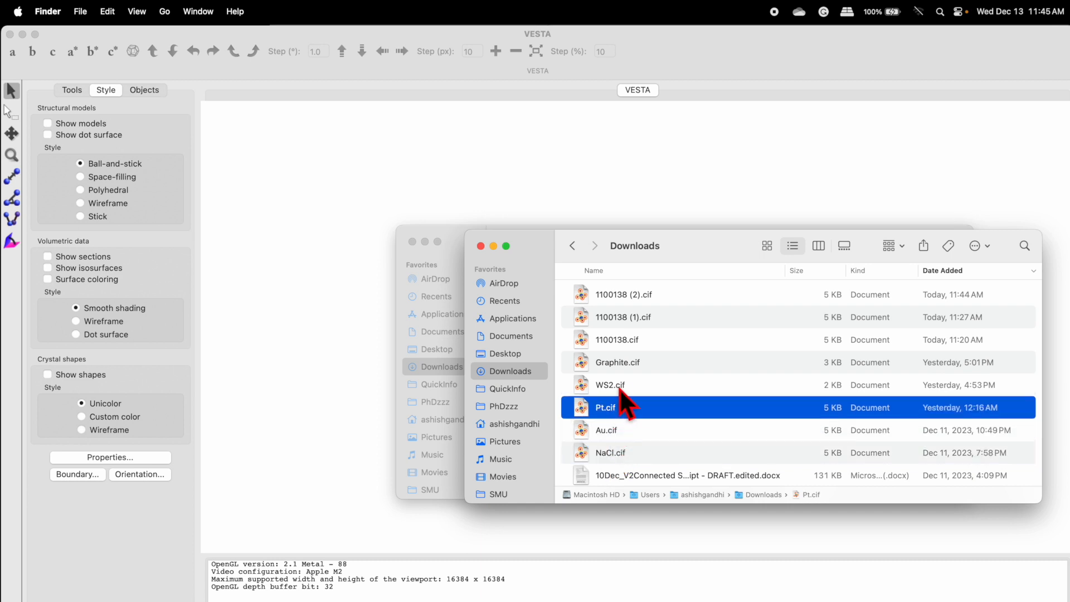
click(618, 363)
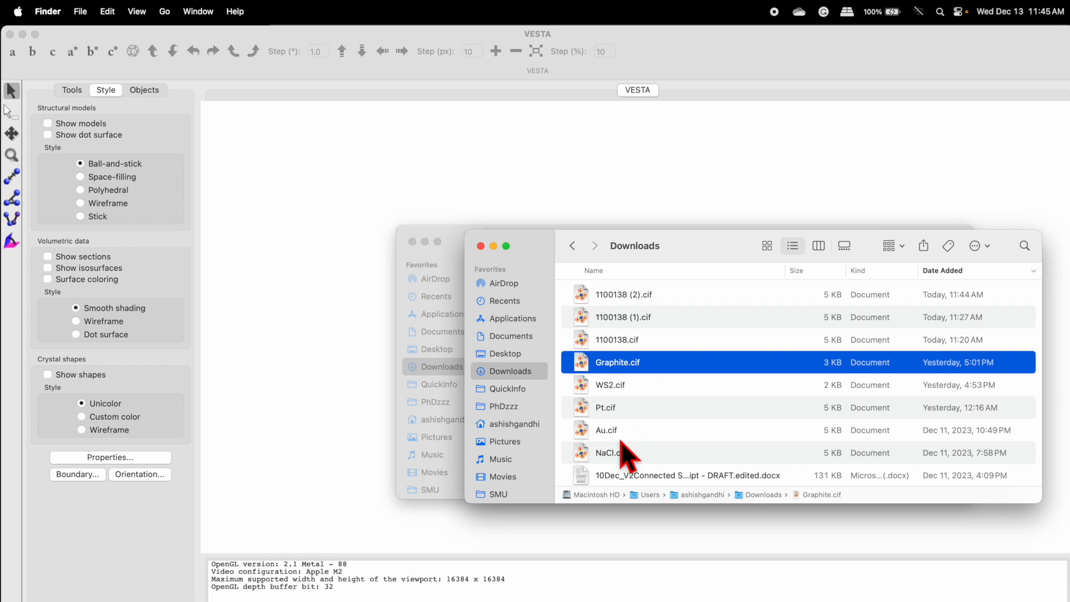
click(610, 452)
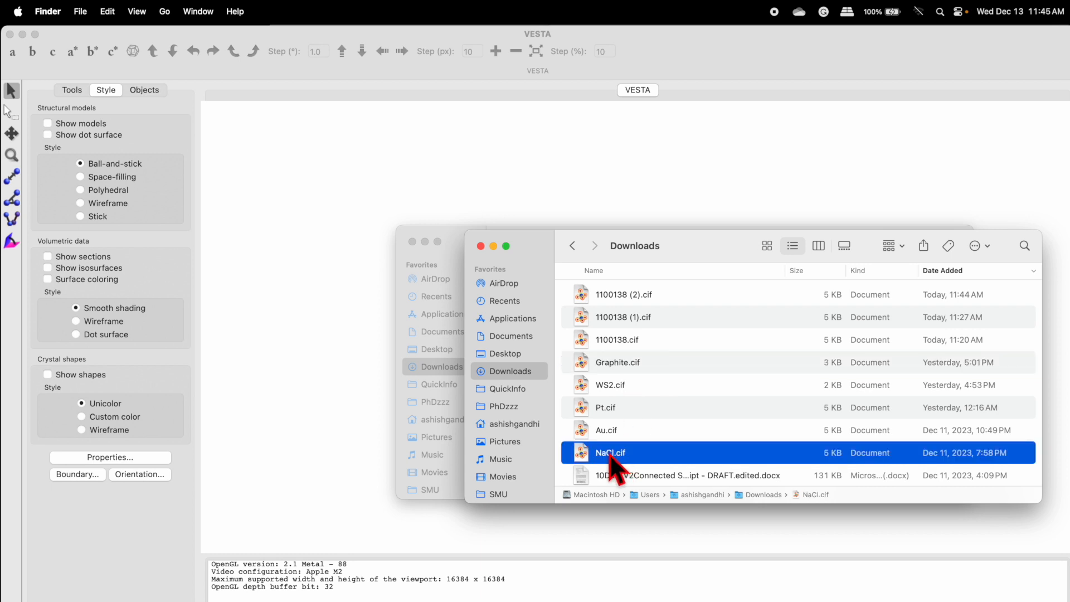
double_click(612, 453)
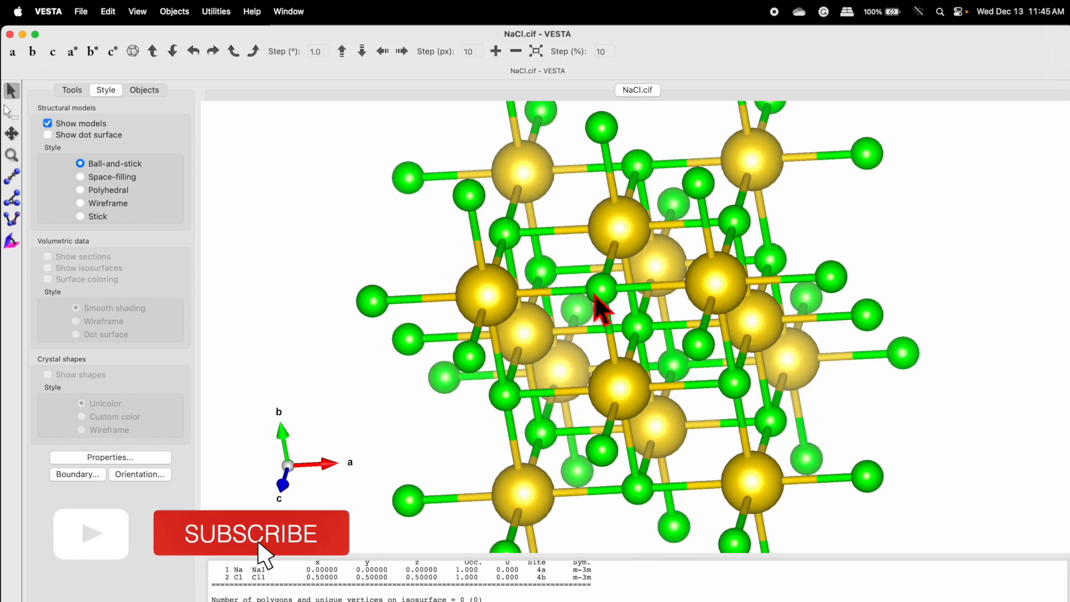
Open Au.cif from Downloads as a new VESTA tab.
click(252, 533)
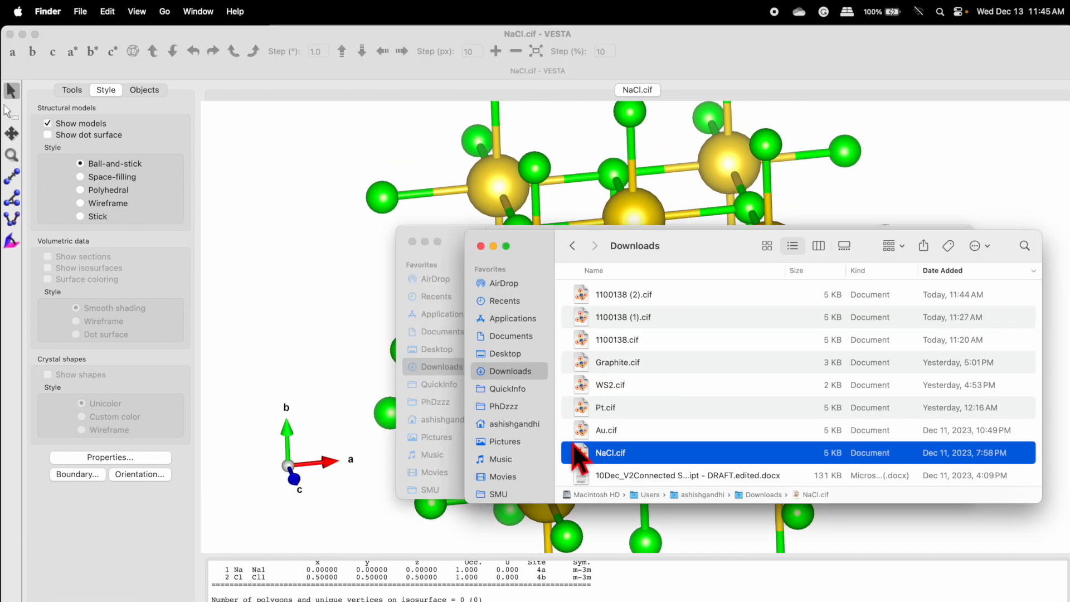
click(607, 430)
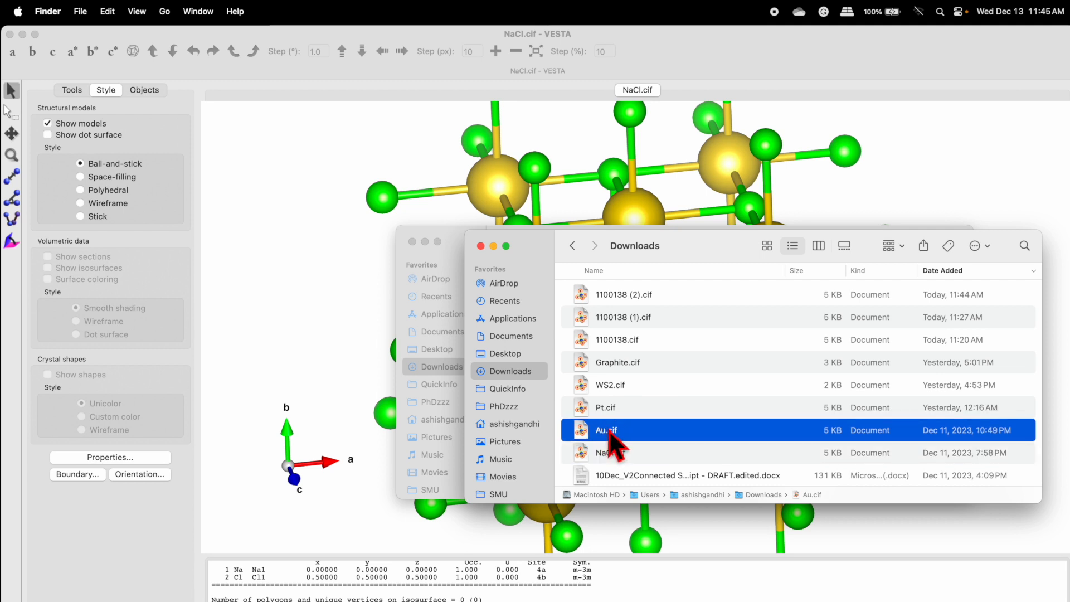
double_click(606, 429)
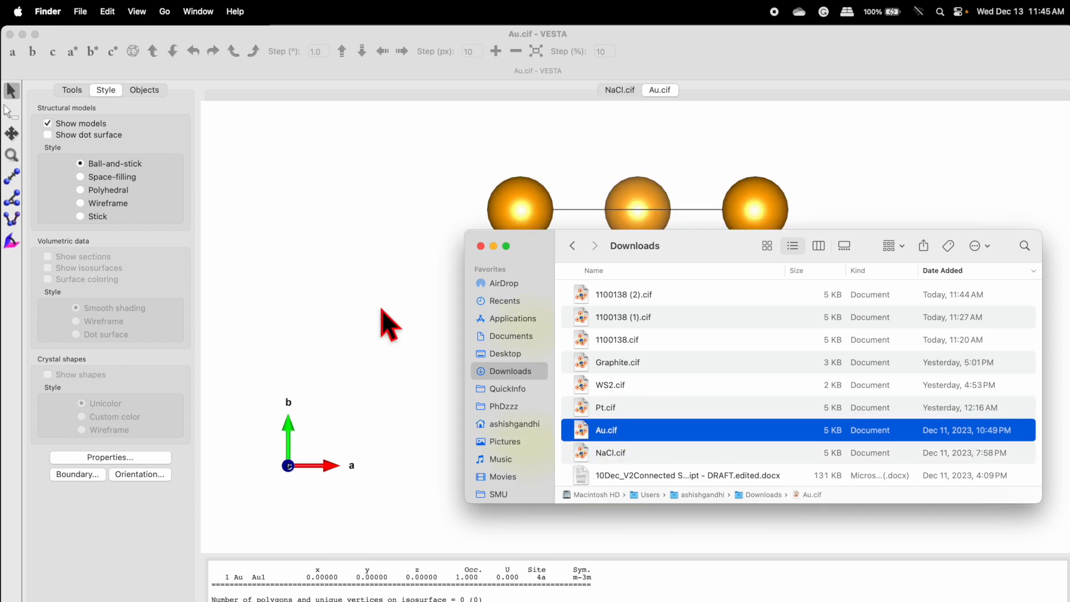
Drag Graphite.cif, WS2.cif and Pt.cif onto the VESTA window.
click(620, 90)
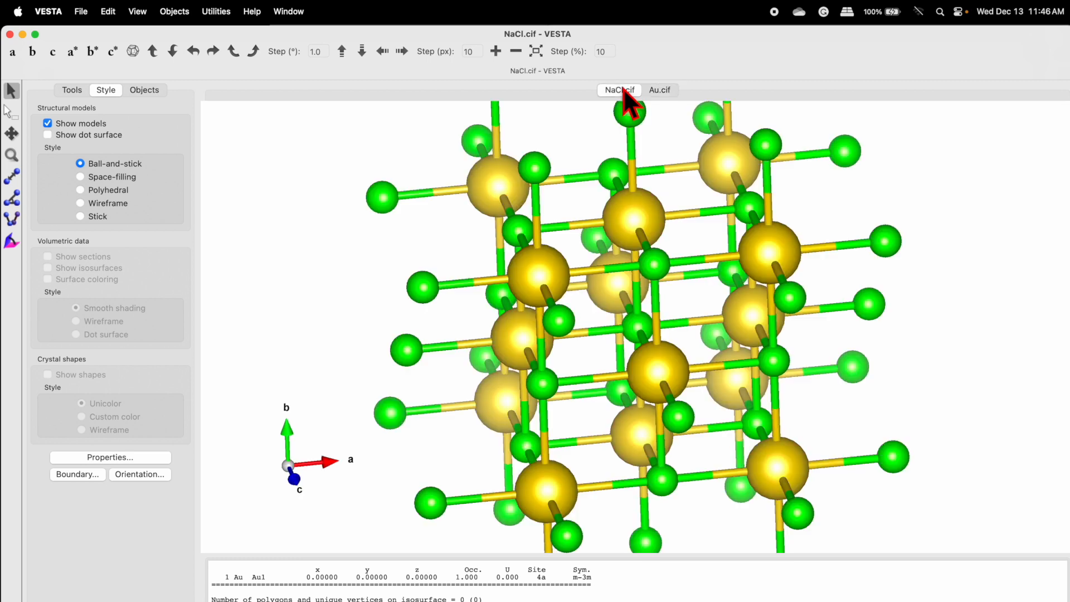
click(660, 89)
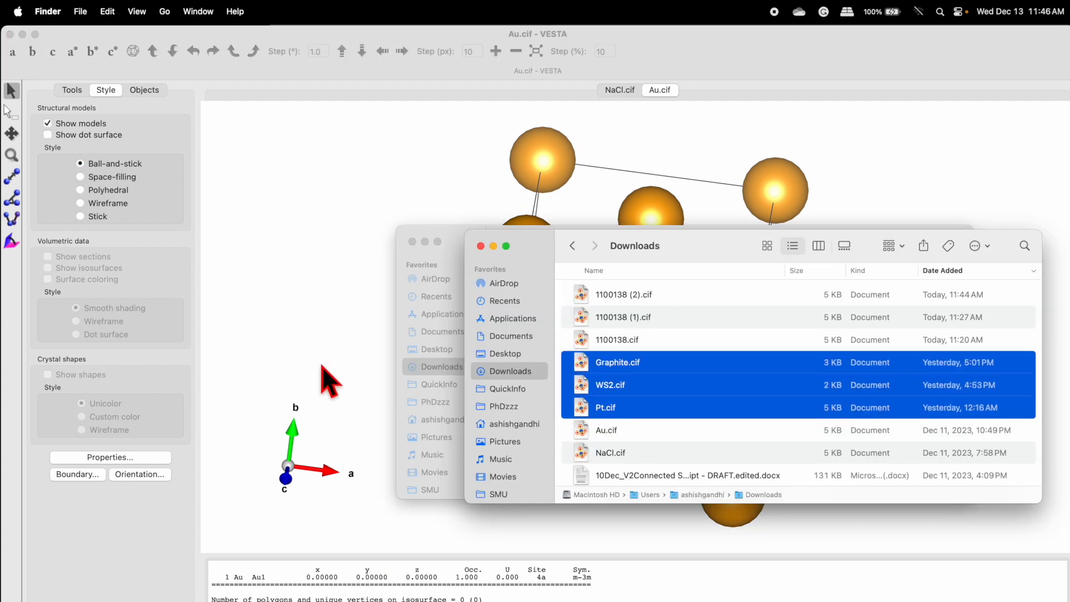
drag(618, 362, 317, 383)
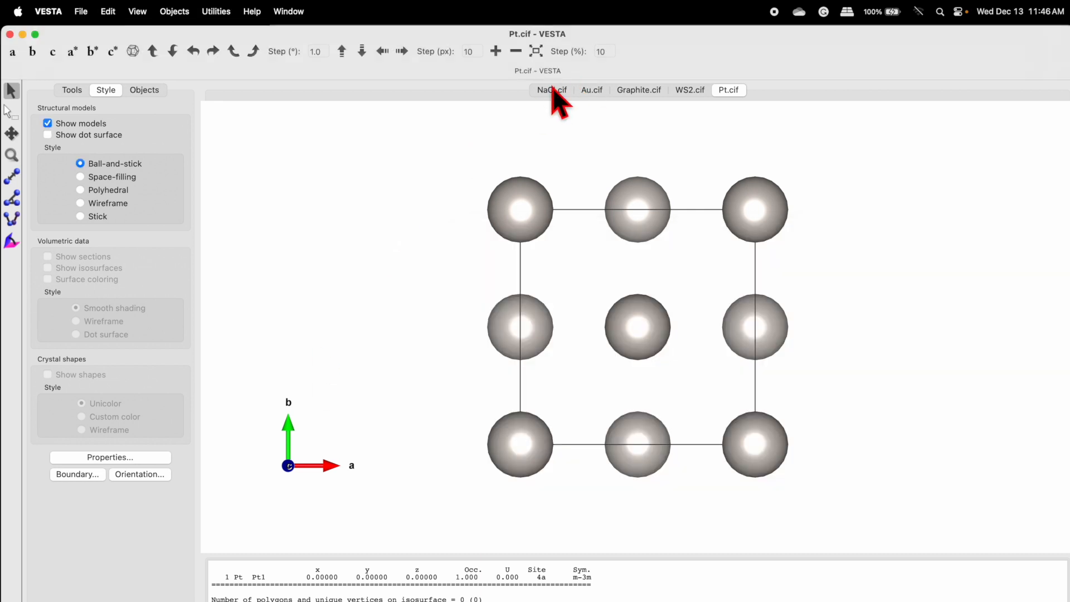
click(591, 89)
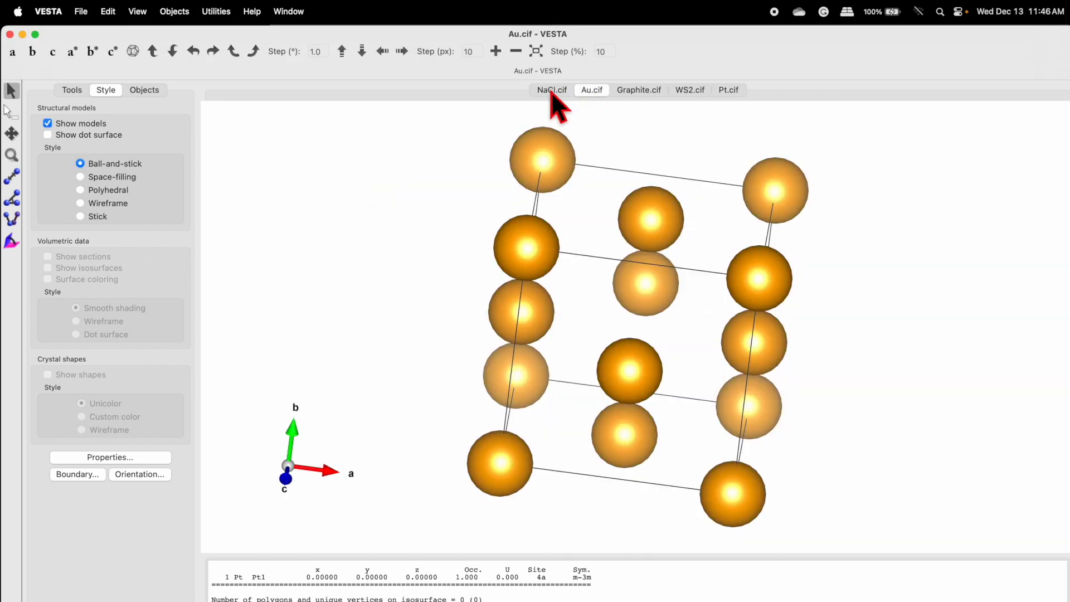
mouse_move(633, 104)
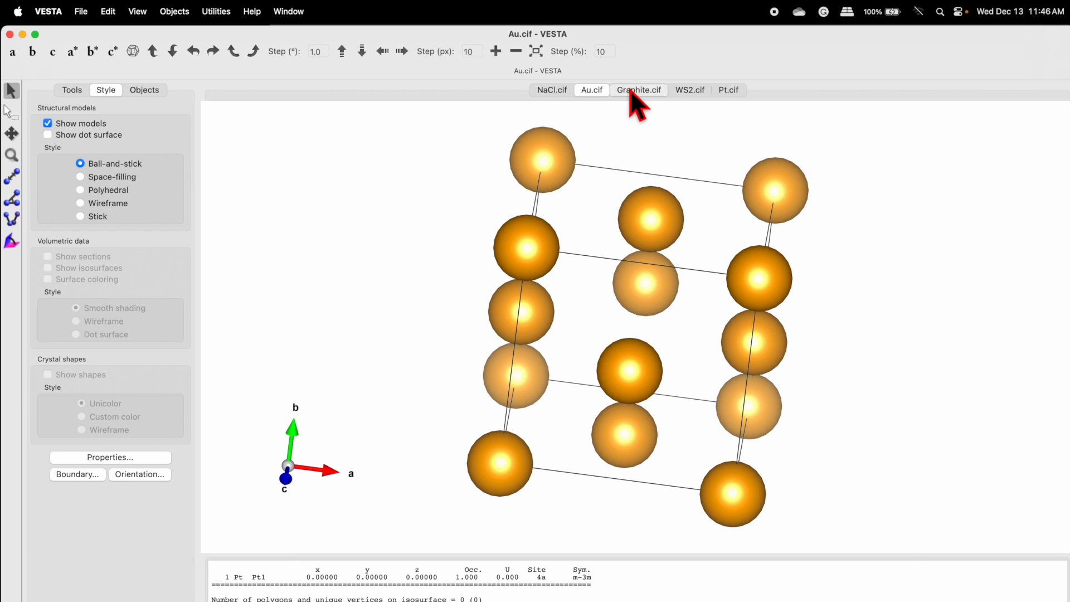
click(639, 90)
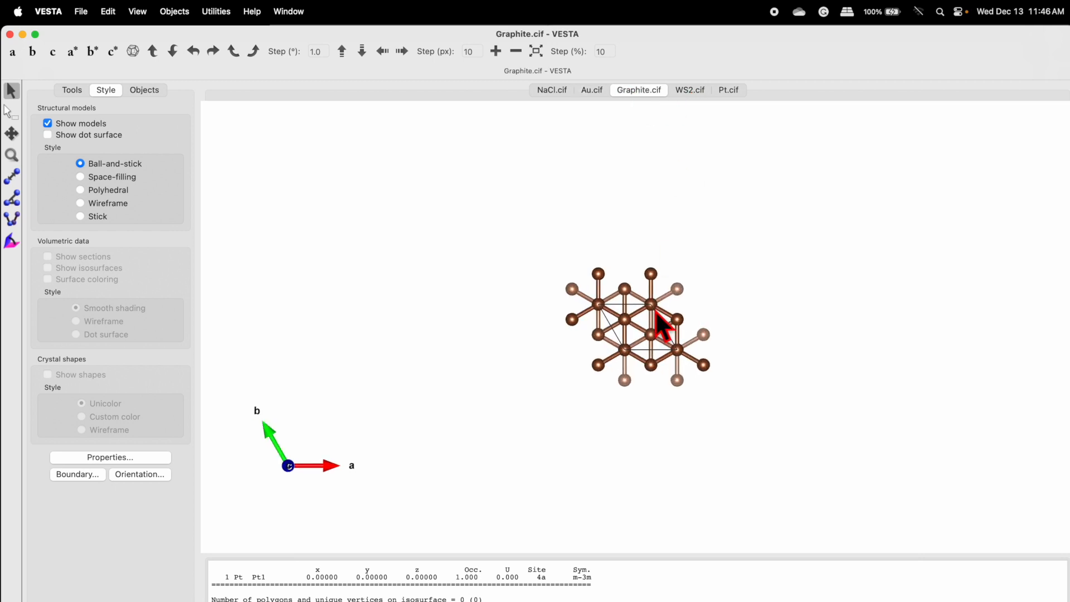
drag(659, 328, 713, 352)
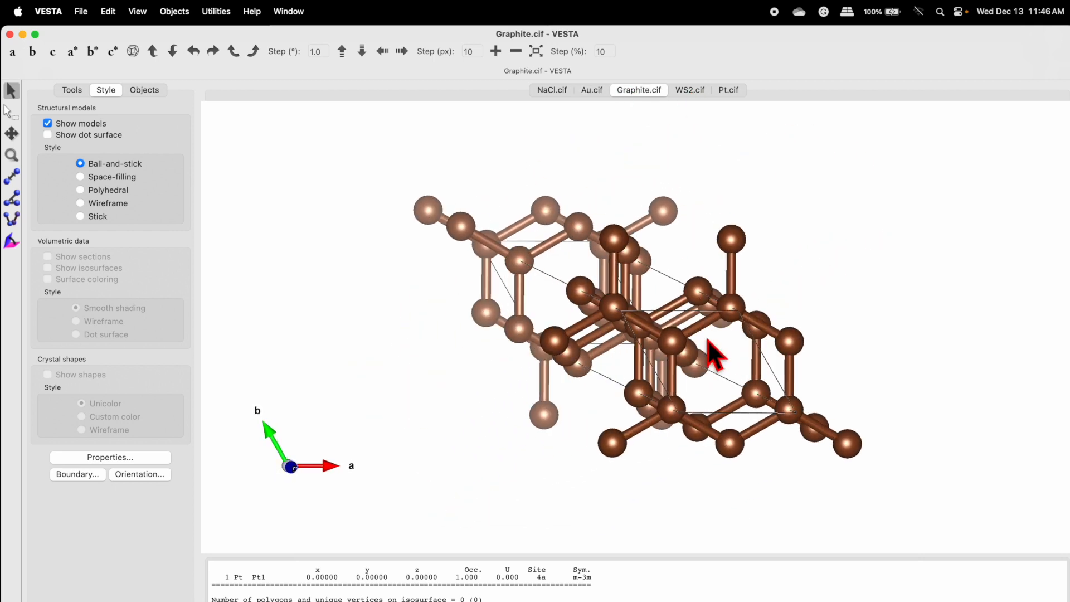
drag(714, 356, 683, 123)
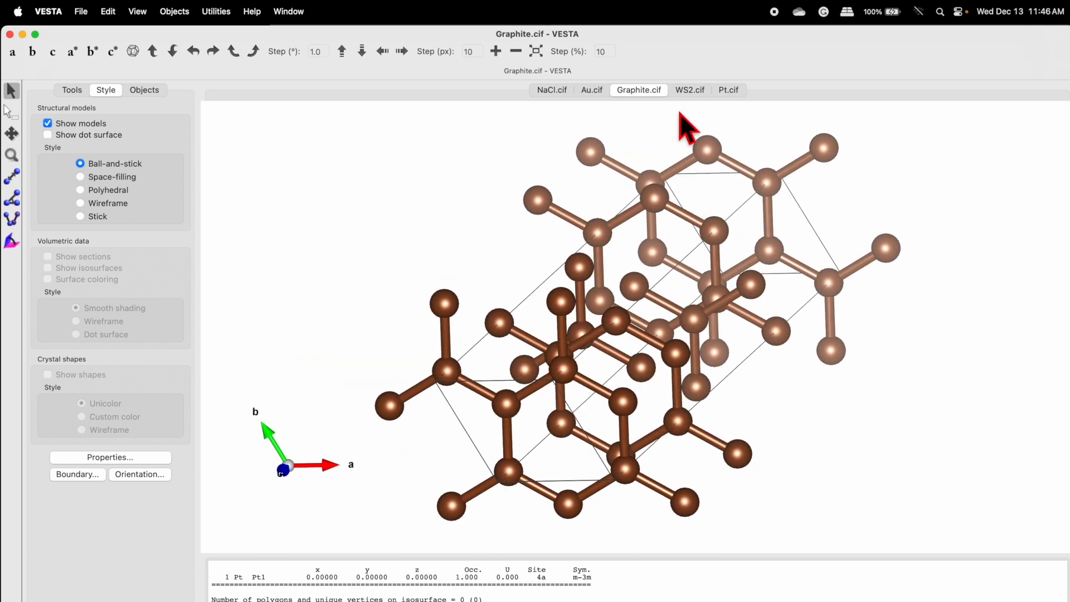
click(689, 90)
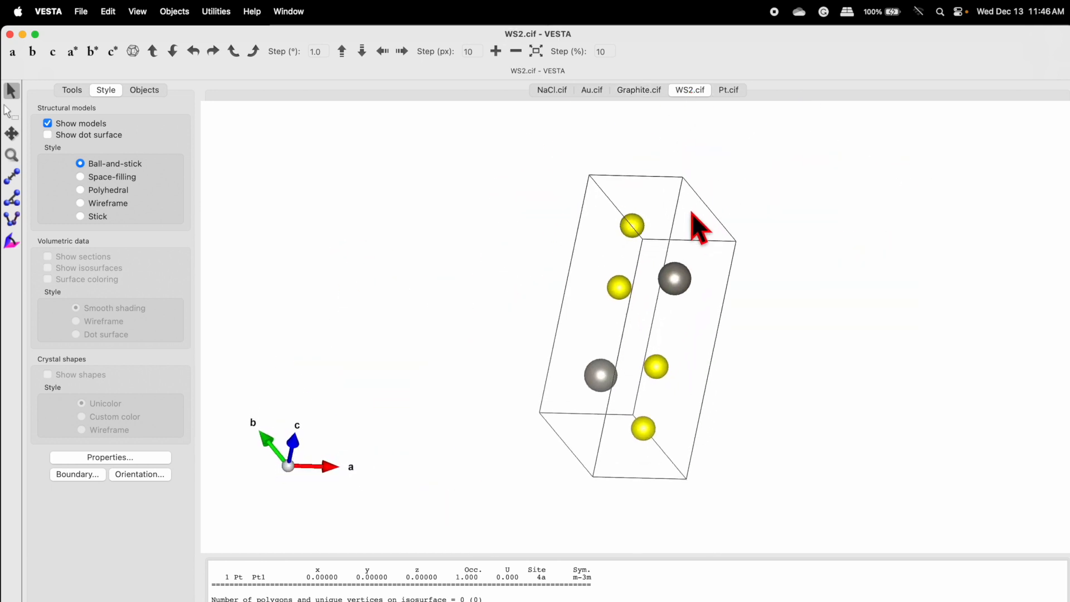
click(729, 91)
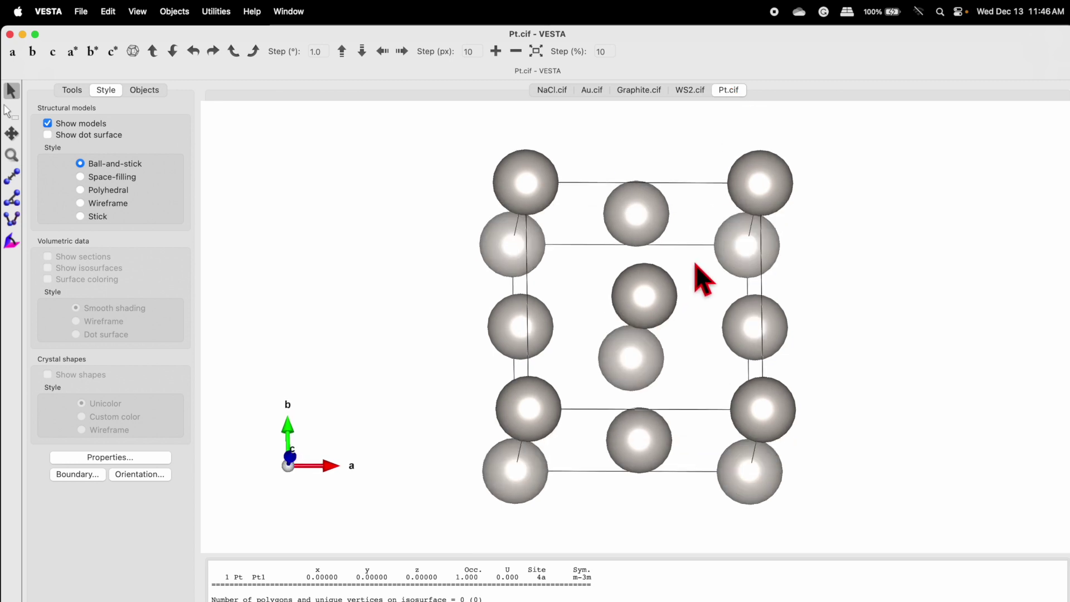
drag(700, 280, 727, 226)
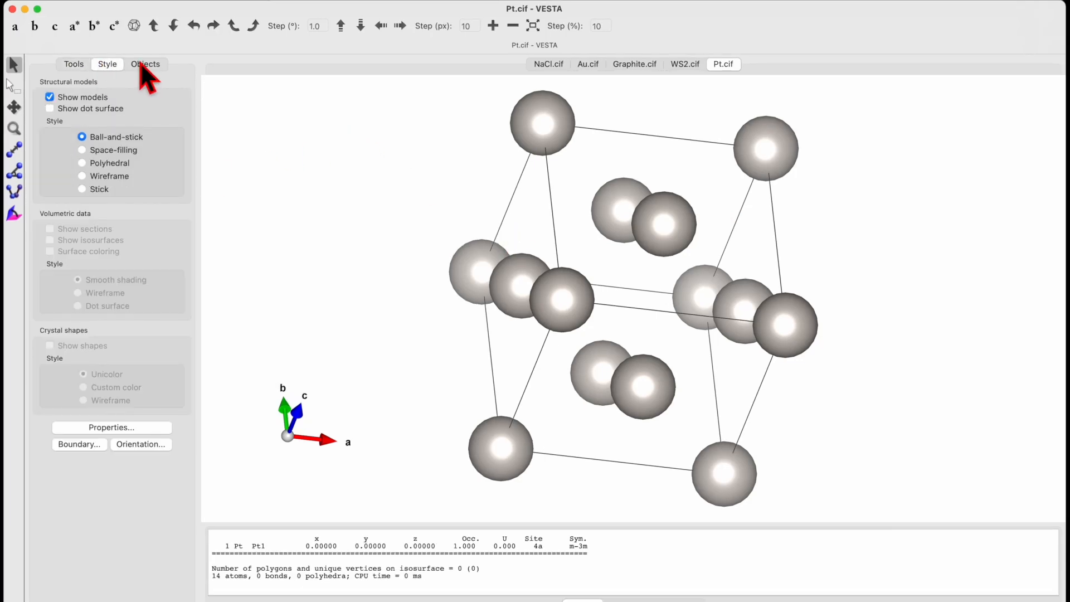
Show the Objects panel listing the Pt site with its 1.39 Å radius.
click(146, 64)
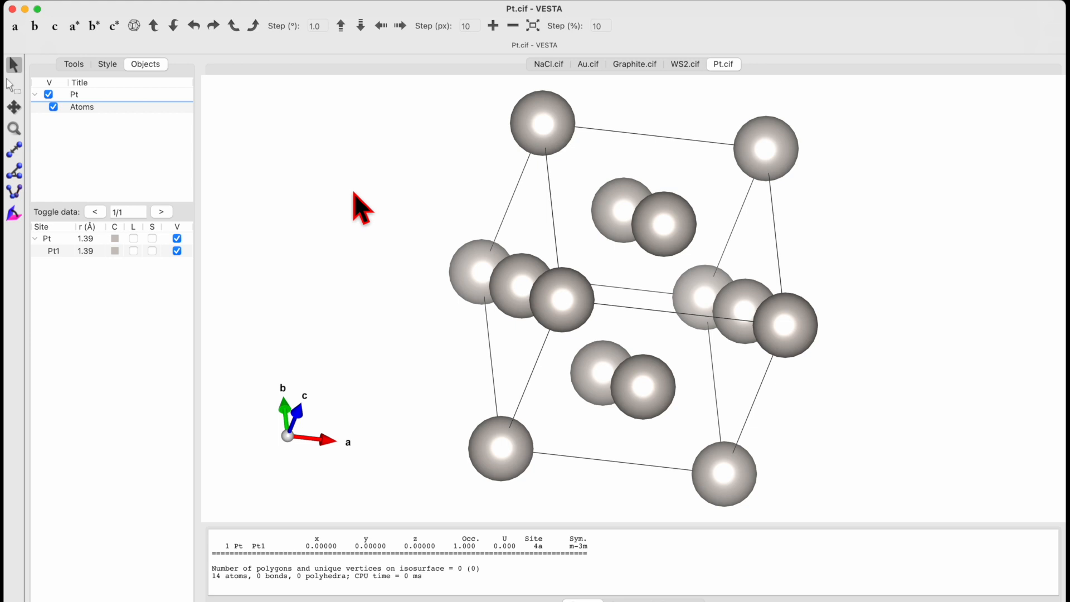